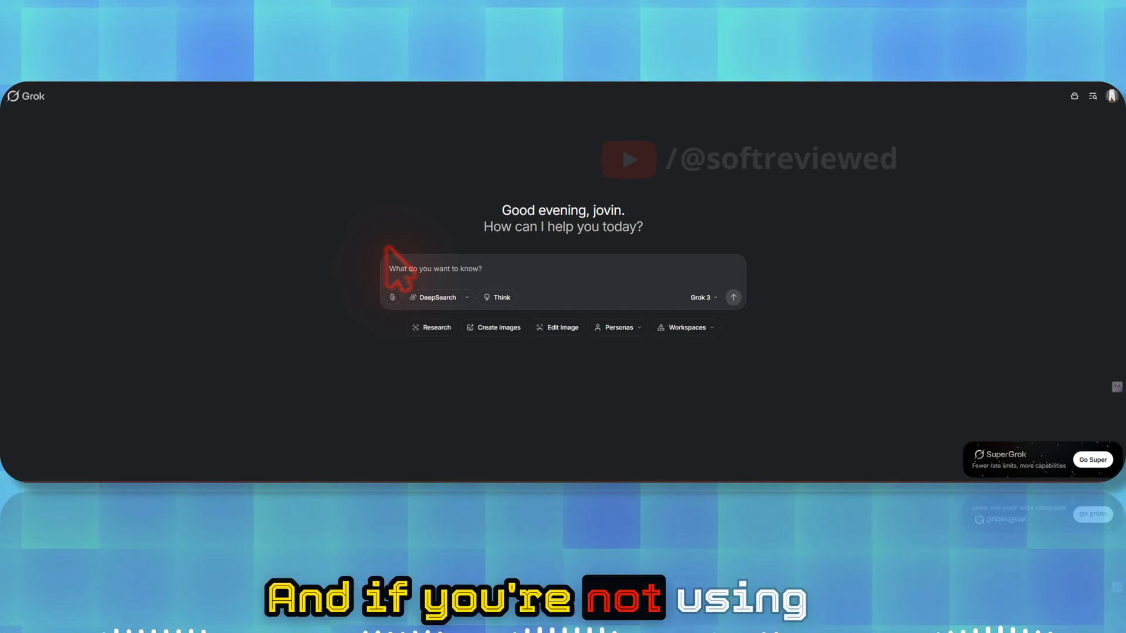
{"action": "mouse_move", "coordinate": [1112, 115]}
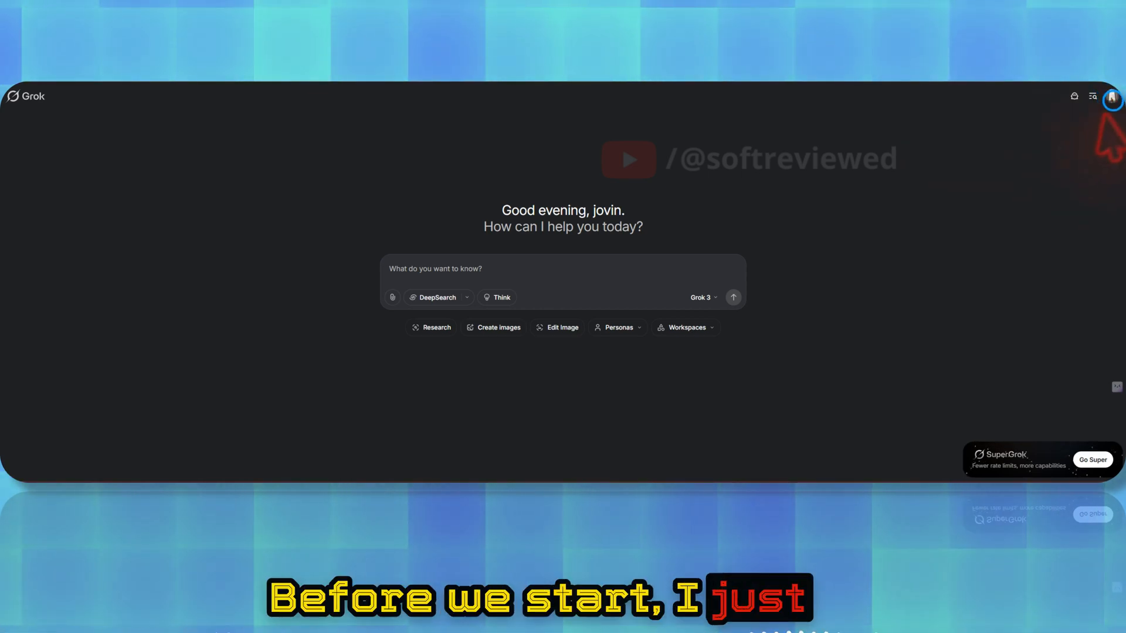
Open Grok's settings, show the Appearance section and try the dark and other colour themes.
{"action": "left_click", "coordinate": [1111, 96]}
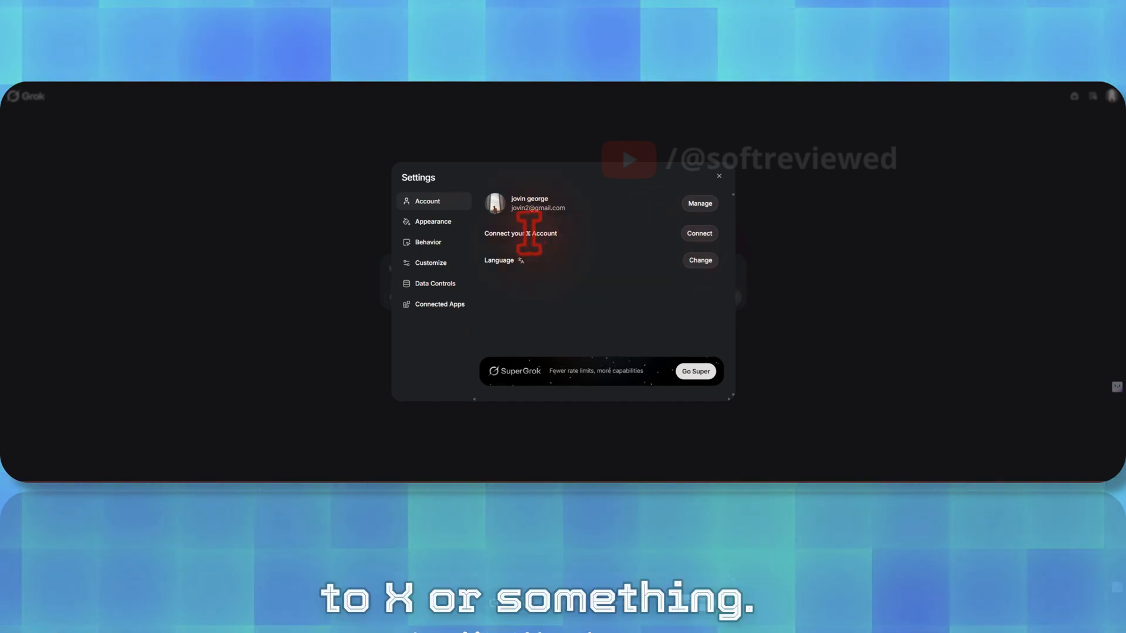
{"action": "mouse_move", "coordinate": [676, 270]}
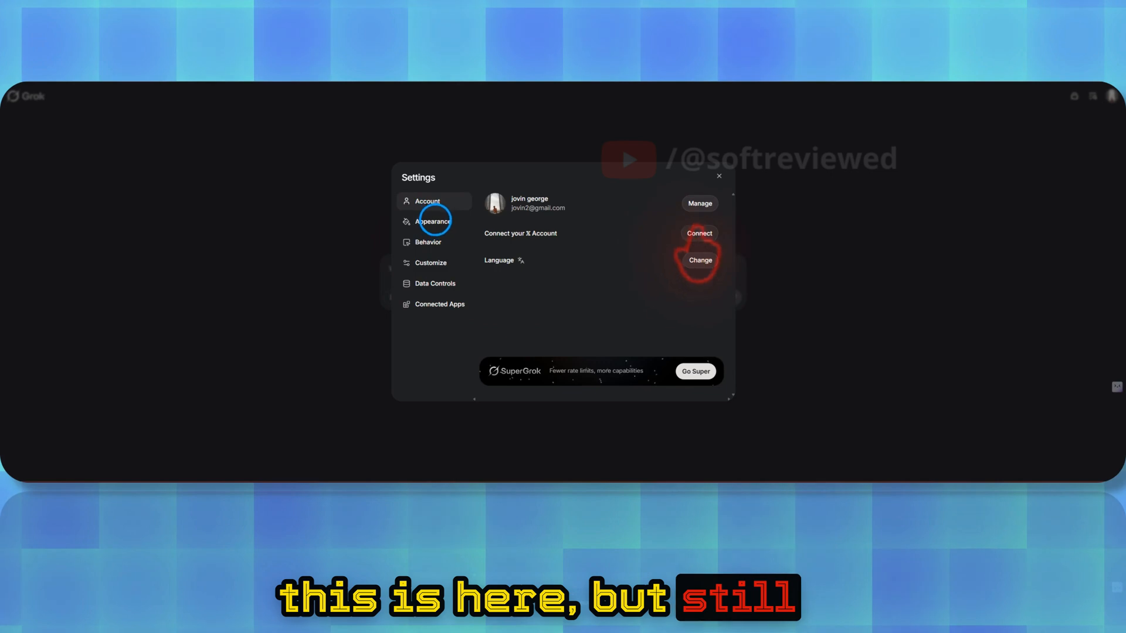
{"action": "left_click", "coordinate": [432, 222]}
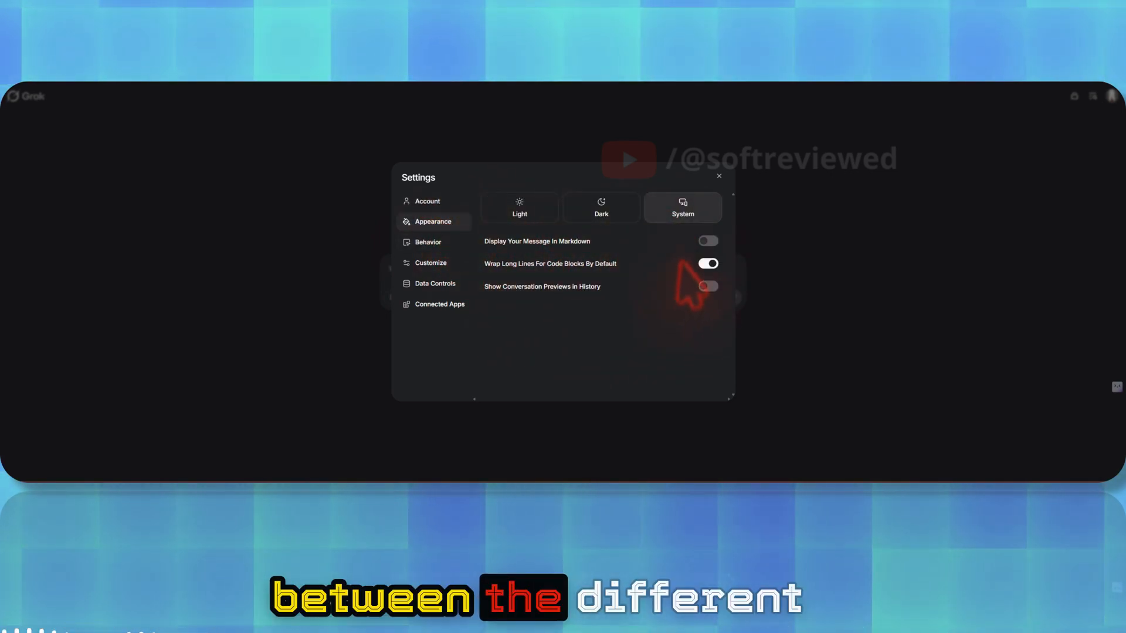
{"action": "left_click", "coordinate": [601, 207]}
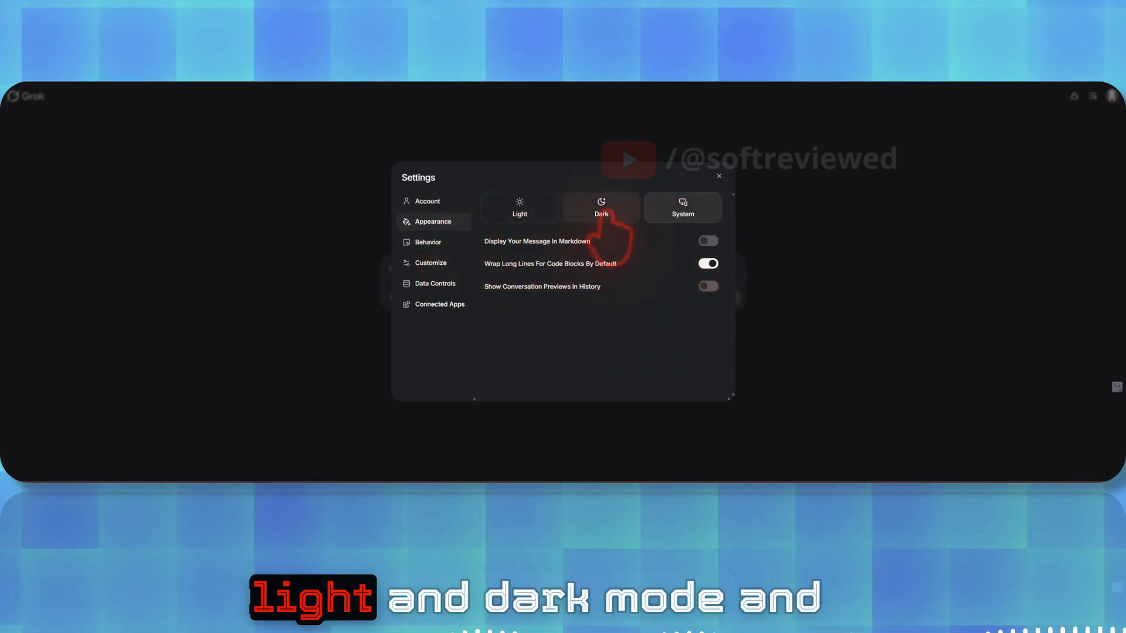
{"action": "left_click", "coordinate": [681, 207]}
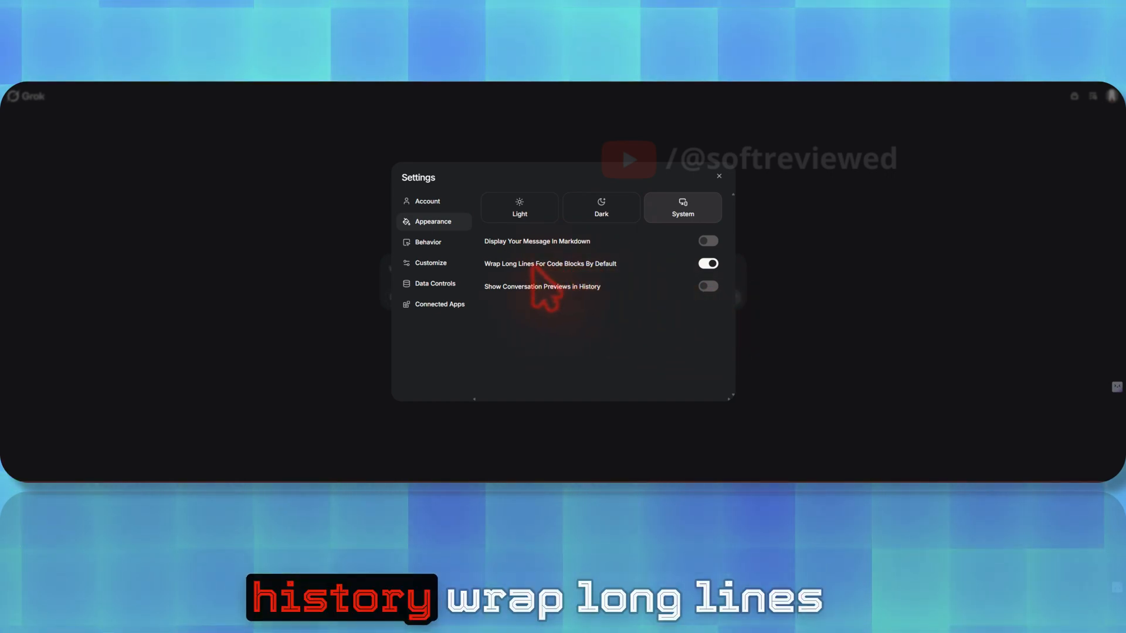
{"action": "mouse_move", "coordinate": [686, 287]}
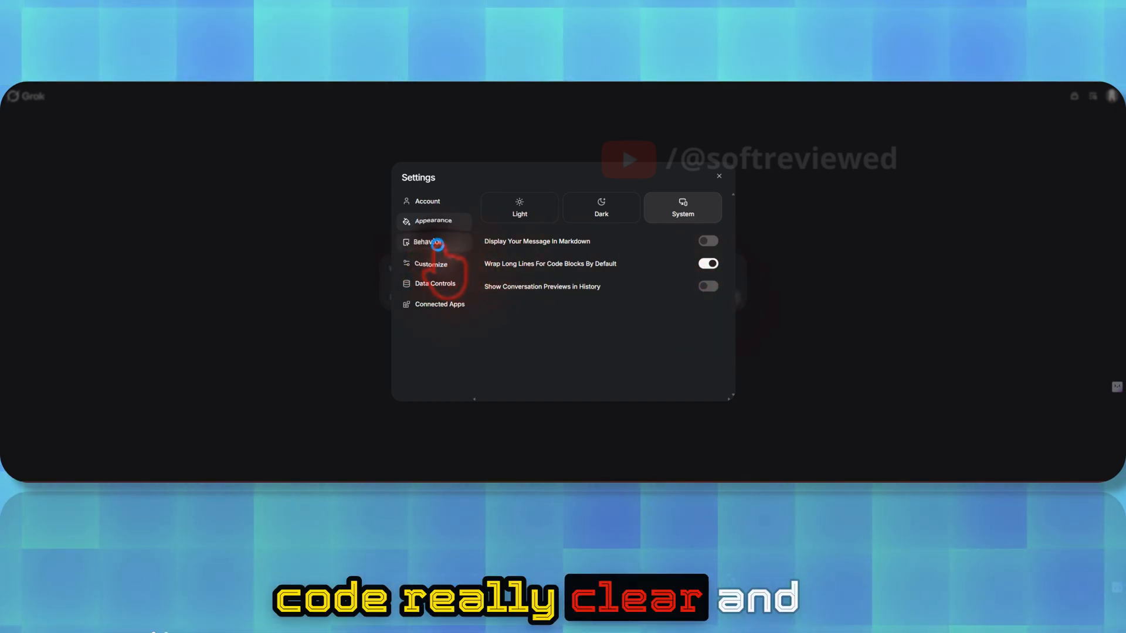
Show the Behavior section with search results, auto scroll and suggestion toggles.
{"action": "left_click", "coordinate": [428, 241]}
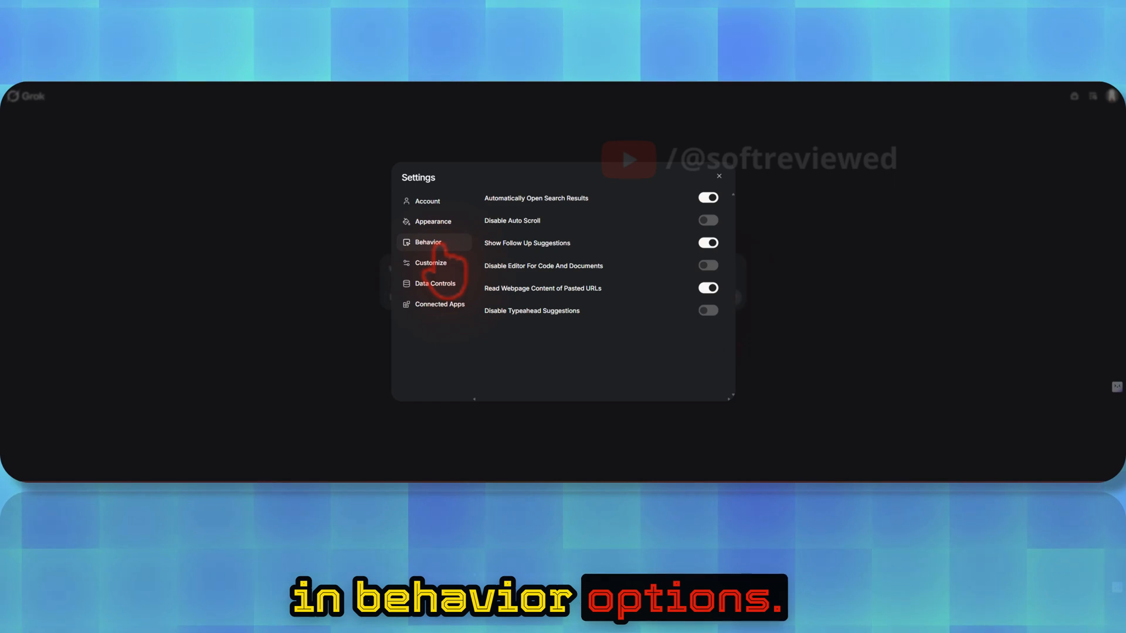
{"action": "mouse_move", "coordinate": [718, 223]}
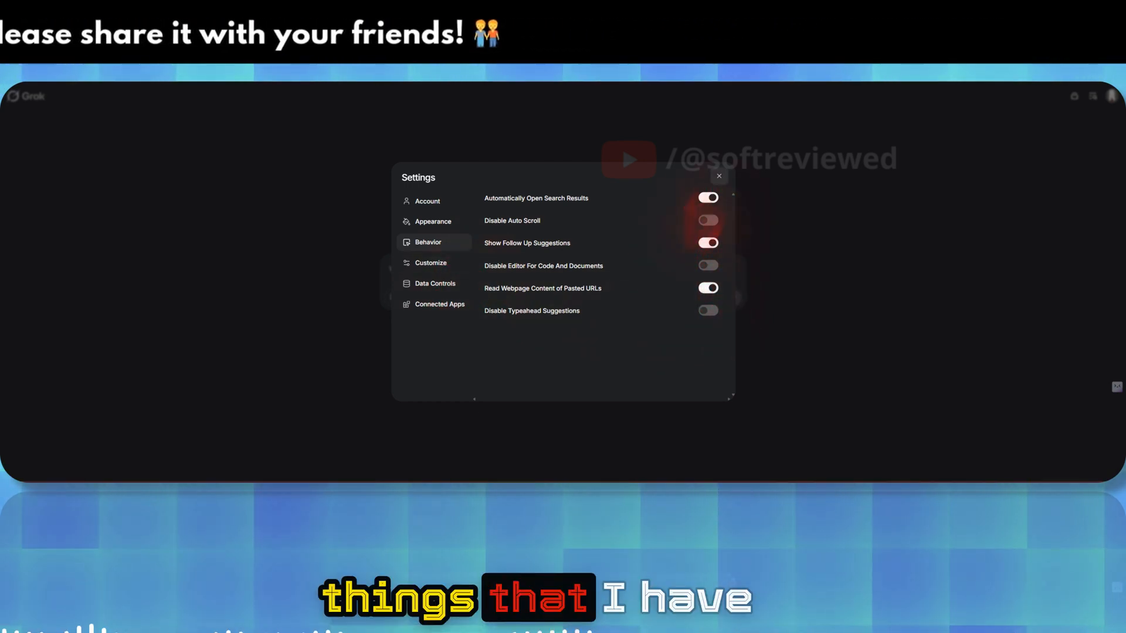
Show the Customize section and scroll through the custom instructions on preferences and system setup.
{"action": "left_click", "coordinate": [430, 261]}
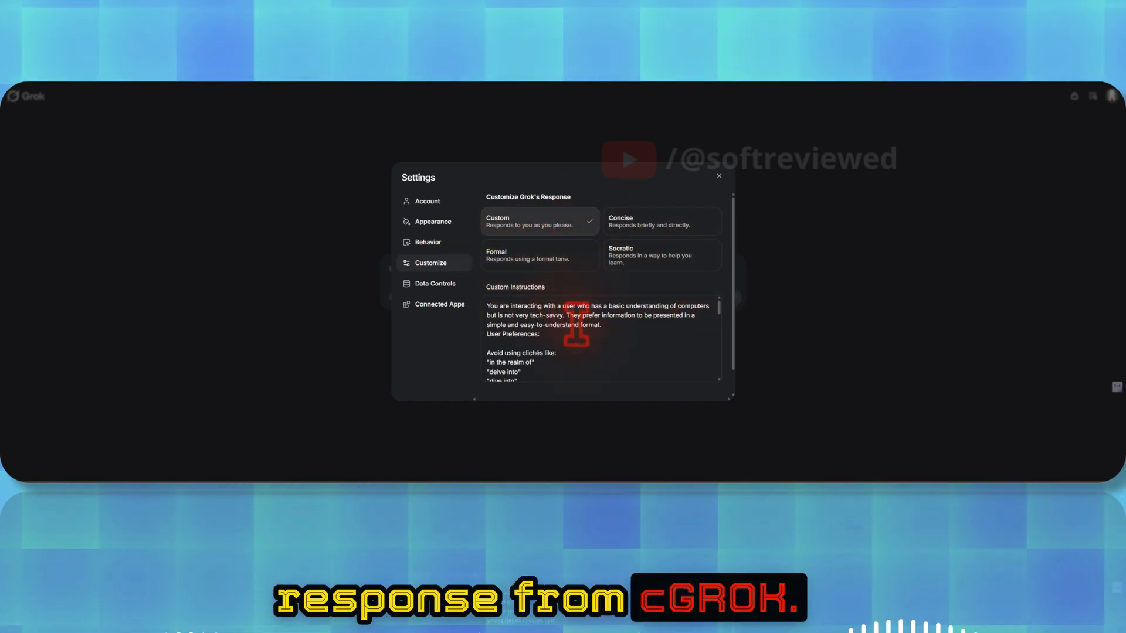
{"action": "scroll", "scroll_direction": "down", "scroll_amount": 3}
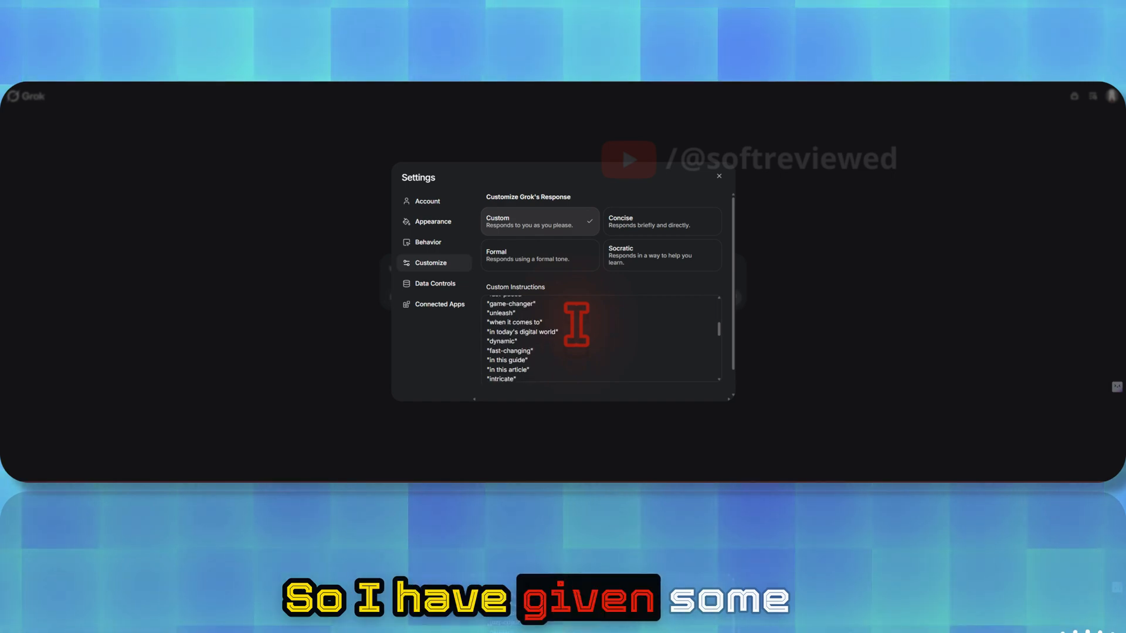
{"action": "scroll", "scroll_direction": "down", "scroll_amount": 3}
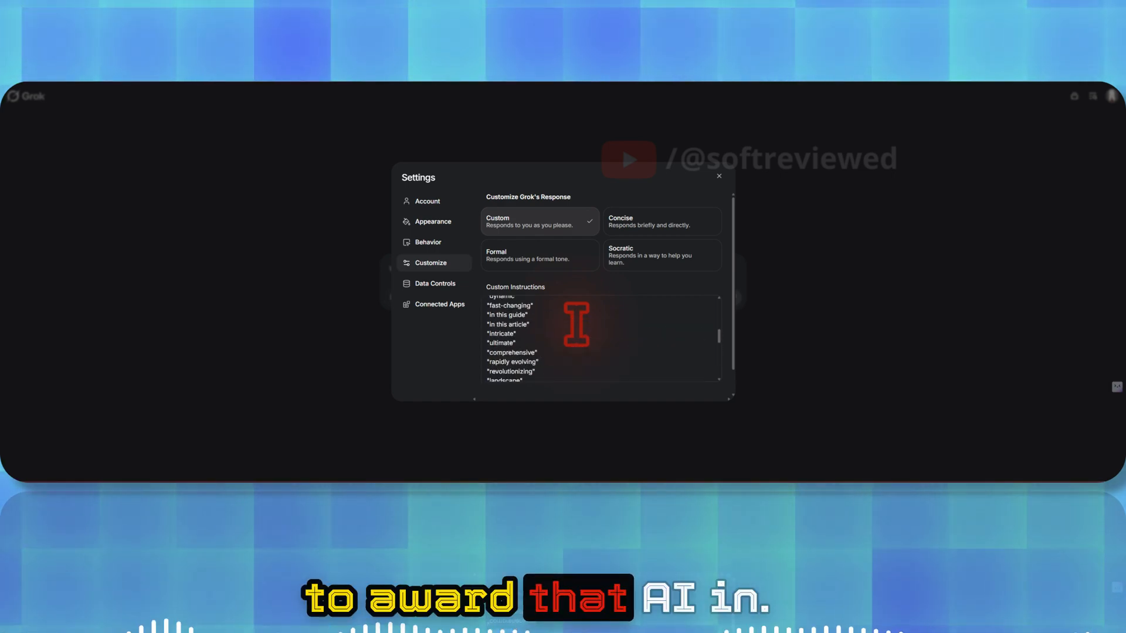
{"action": "scroll", "scroll_direction": "up", "scroll_amount": 3}
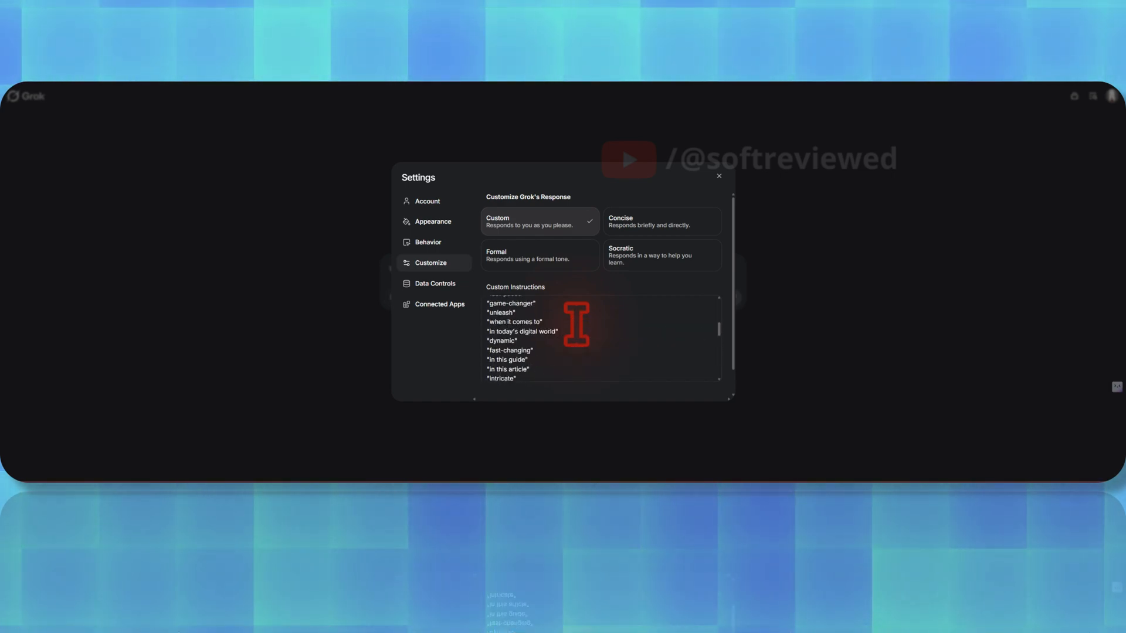
{"action": "scroll", "scroll_direction": "up", "scroll_amount": 3}
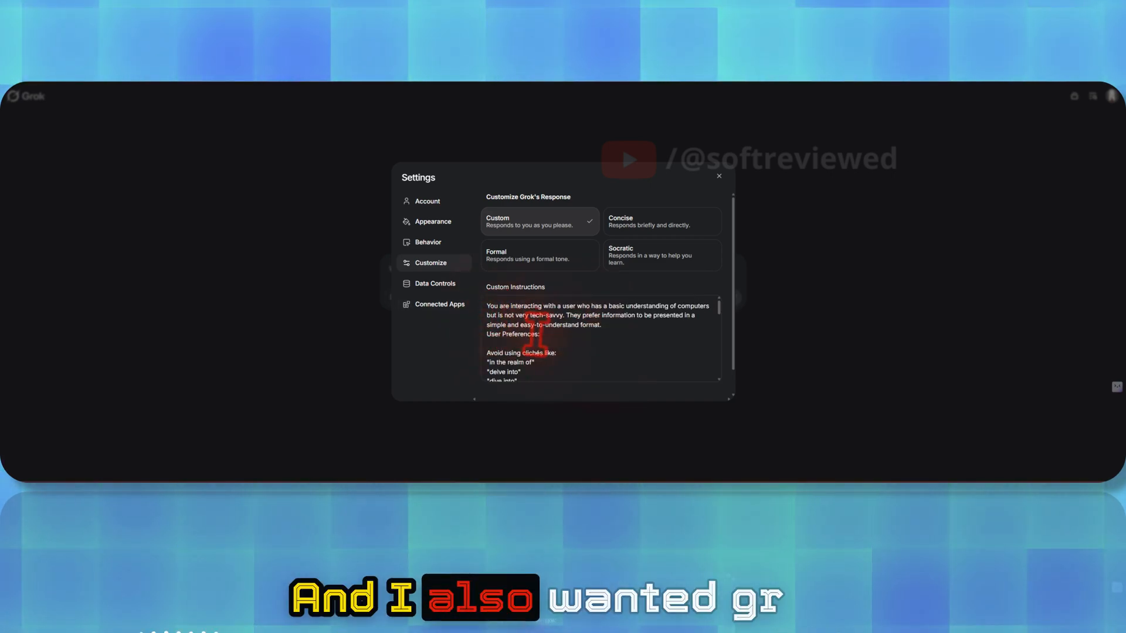
{"action": "scroll", "scroll_direction": "down", "scroll_amount": 3}
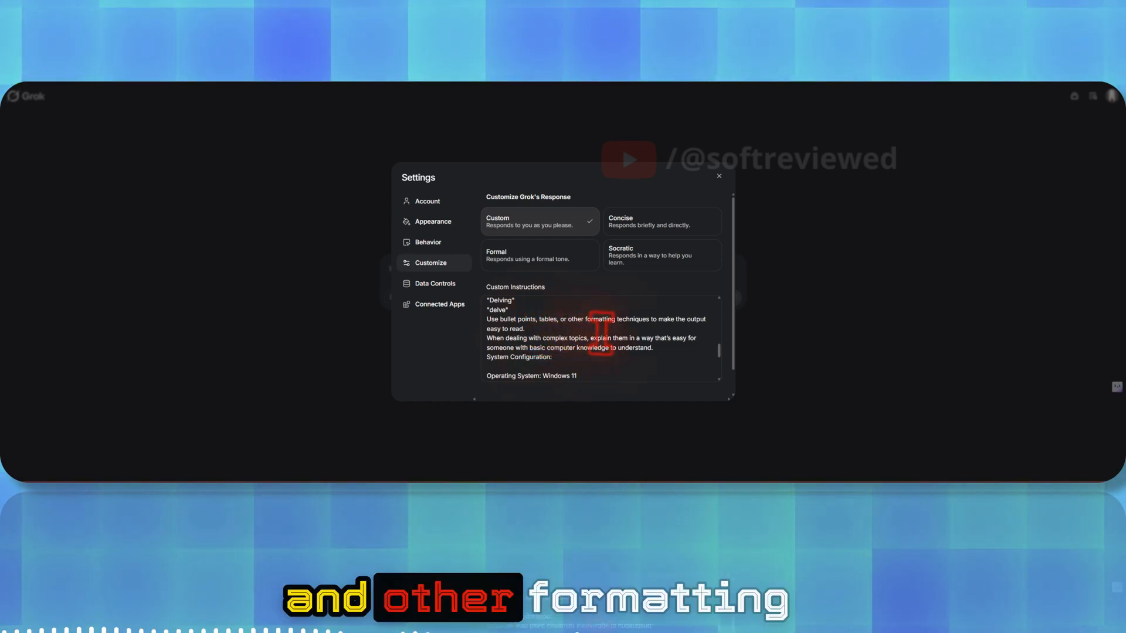
{"action": "scroll", "scroll_direction": "down", "scroll_amount": 3}
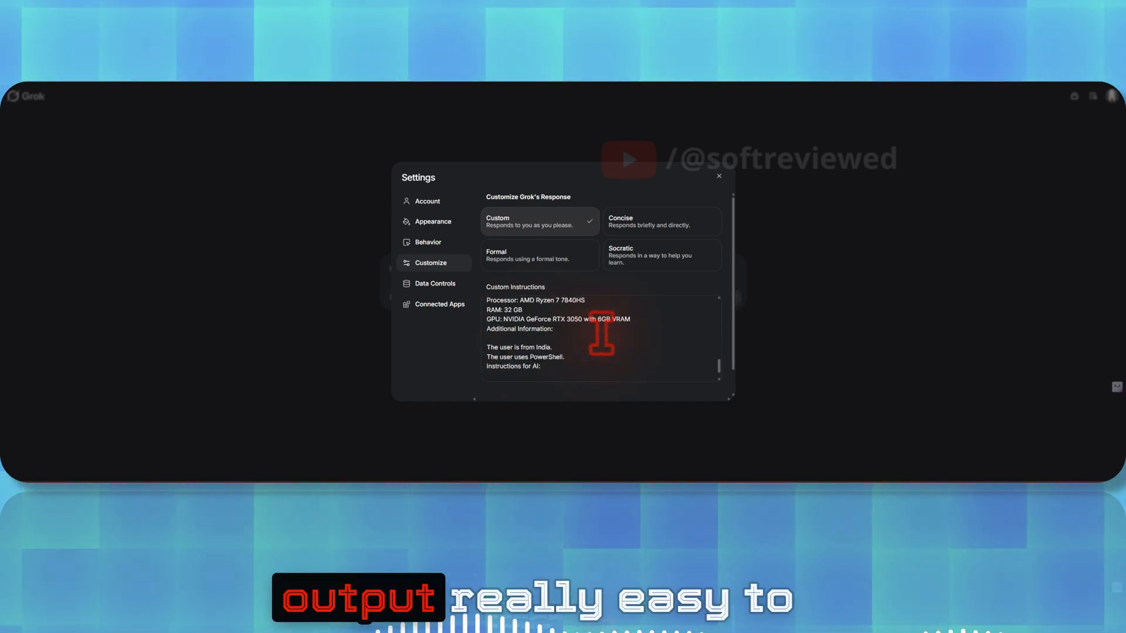
{"action": "scroll", "scroll_direction": "down", "scroll_amount": 3}
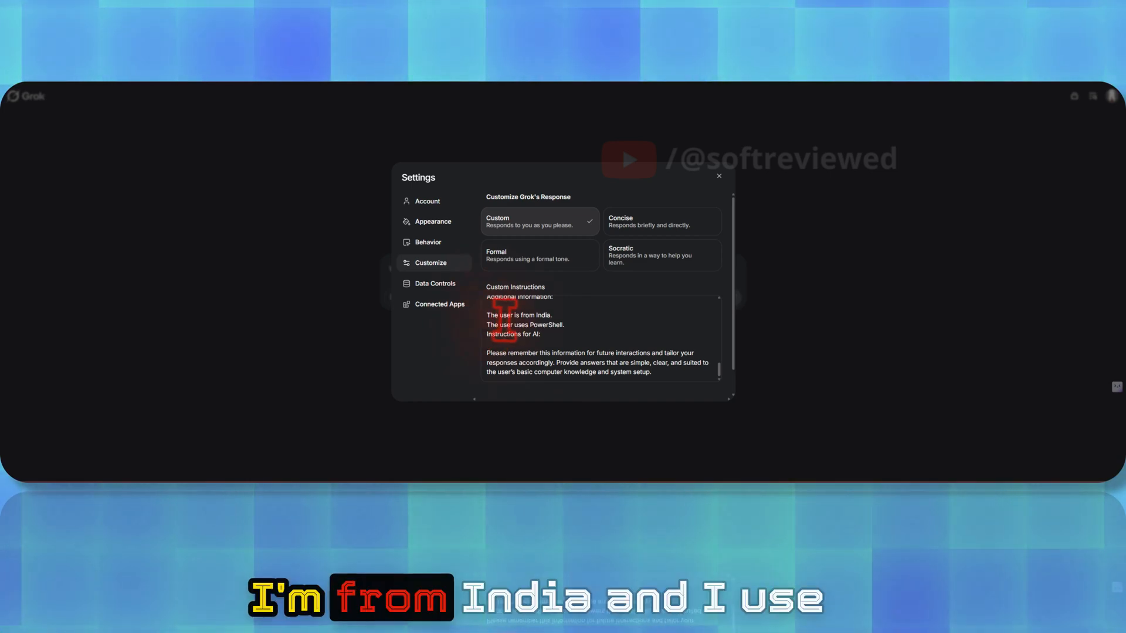
{"action": "scroll", "scroll_direction": "up", "scroll_amount": 3}
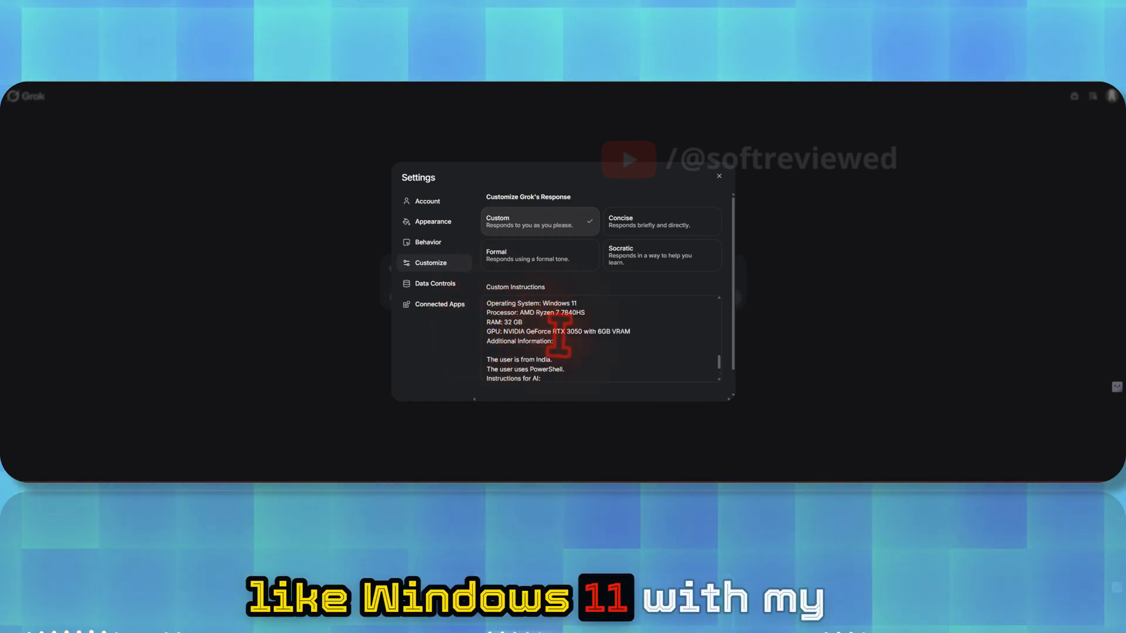
{"action": "scroll", "scroll_direction": "down", "scroll_amount": 3}
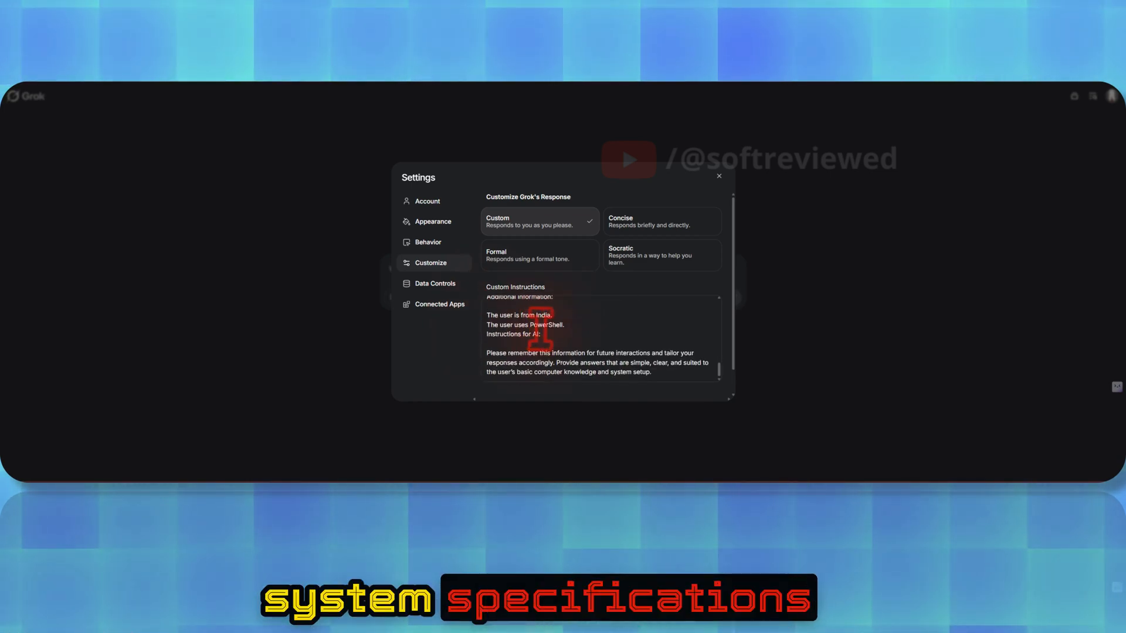
{"action": "scroll", "scroll_direction": "down", "scroll_amount": 3}
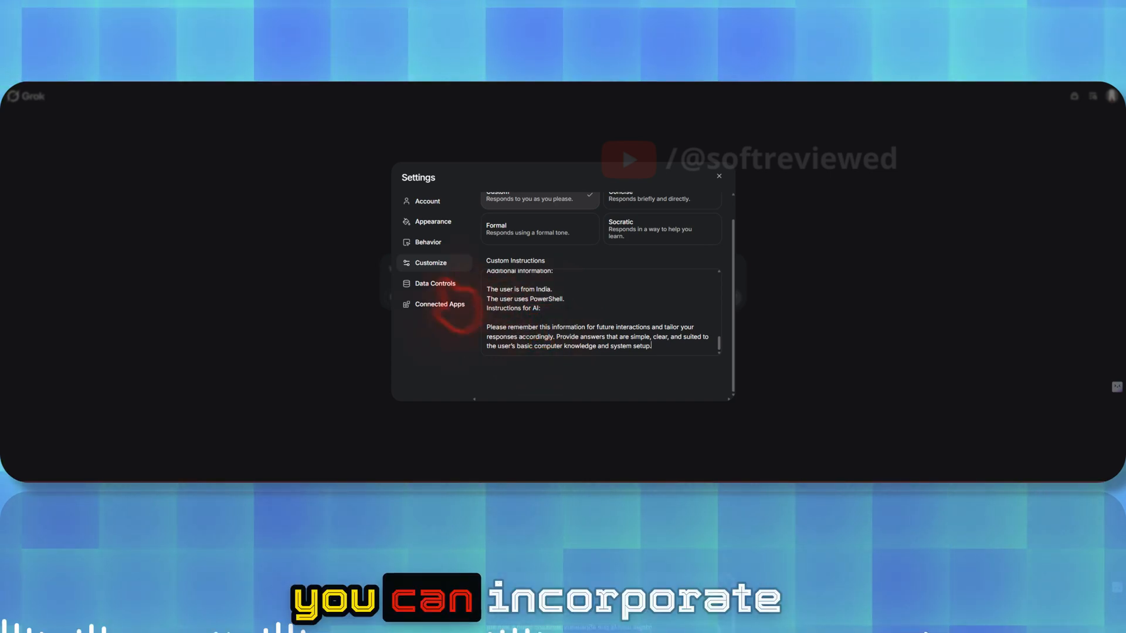
Show the Data Controls section with model-training and history personalization toggles.
{"action": "left_click", "coordinate": [435, 283]}
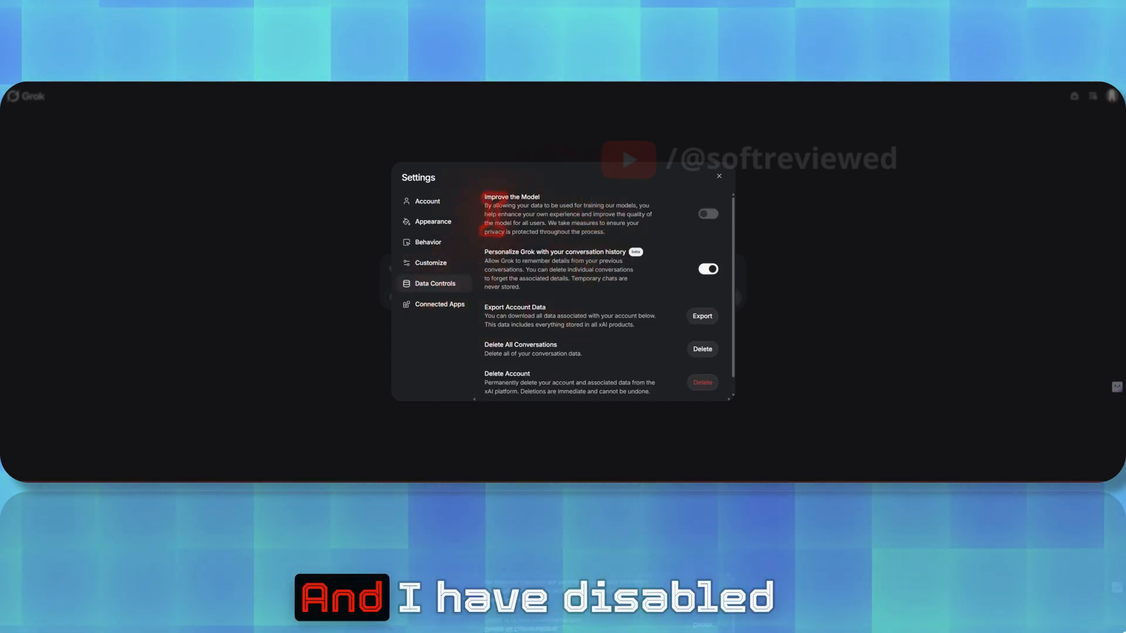
{"action": "mouse_move", "coordinate": [679, 237]}
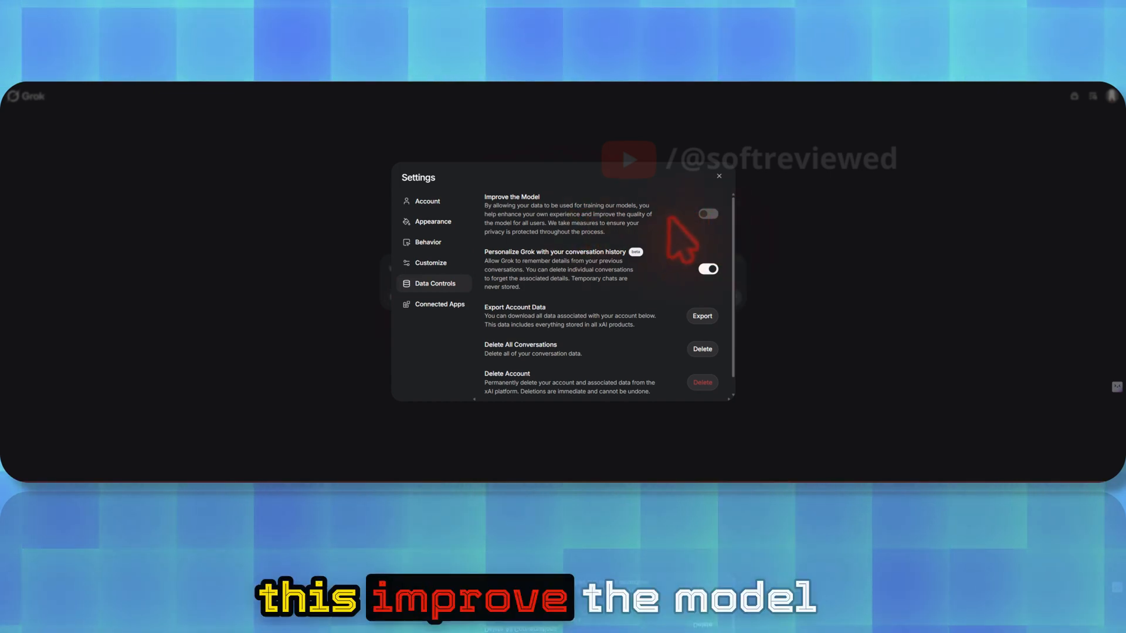
{"action": "mouse_move", "coordinate": [707, 237]}
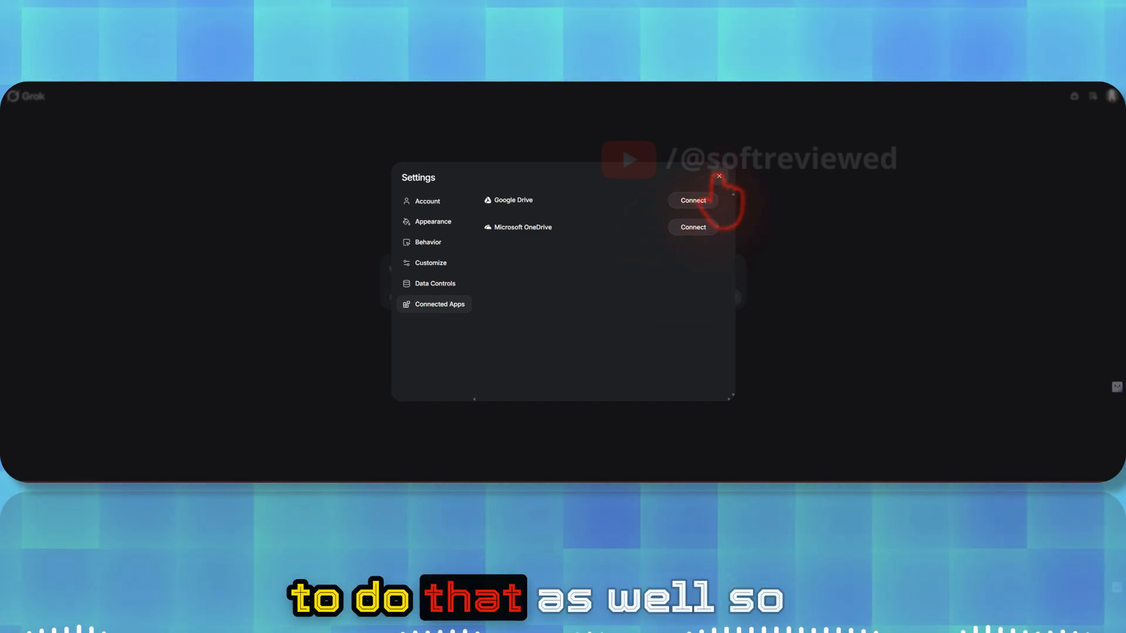
{"action": "mouse_move", "coordinate": [718, 176]}
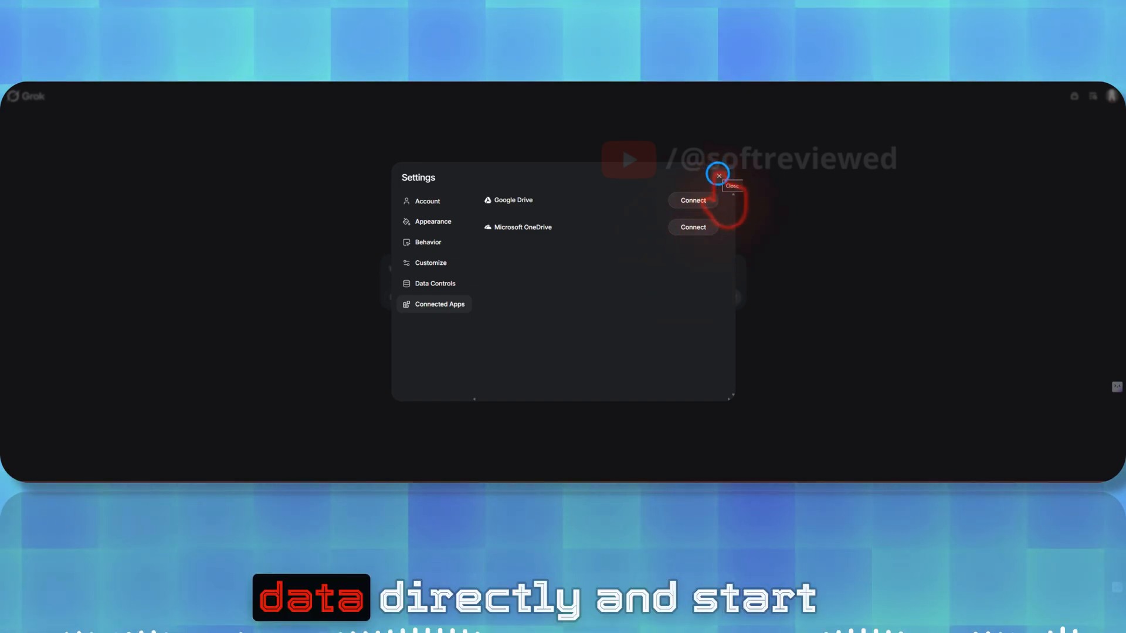
Close the settings, return to the home page and view the list of available personas.
{"action": "left_click", "coordinate": [718, 175]}
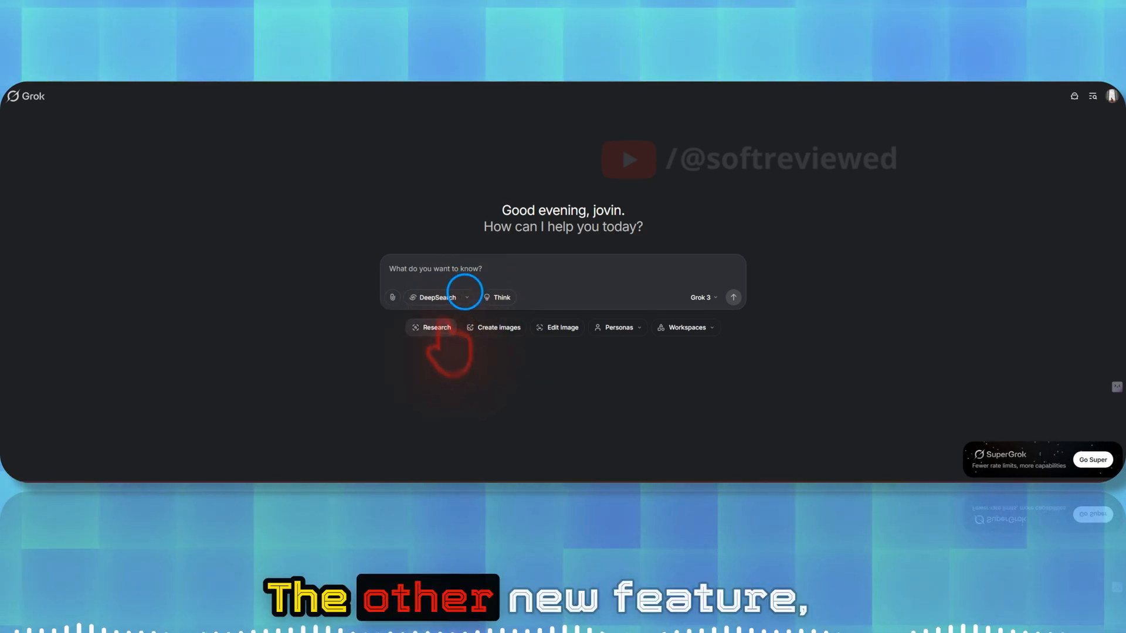
{"action": "left_click", "coordinate": [466, 296]}
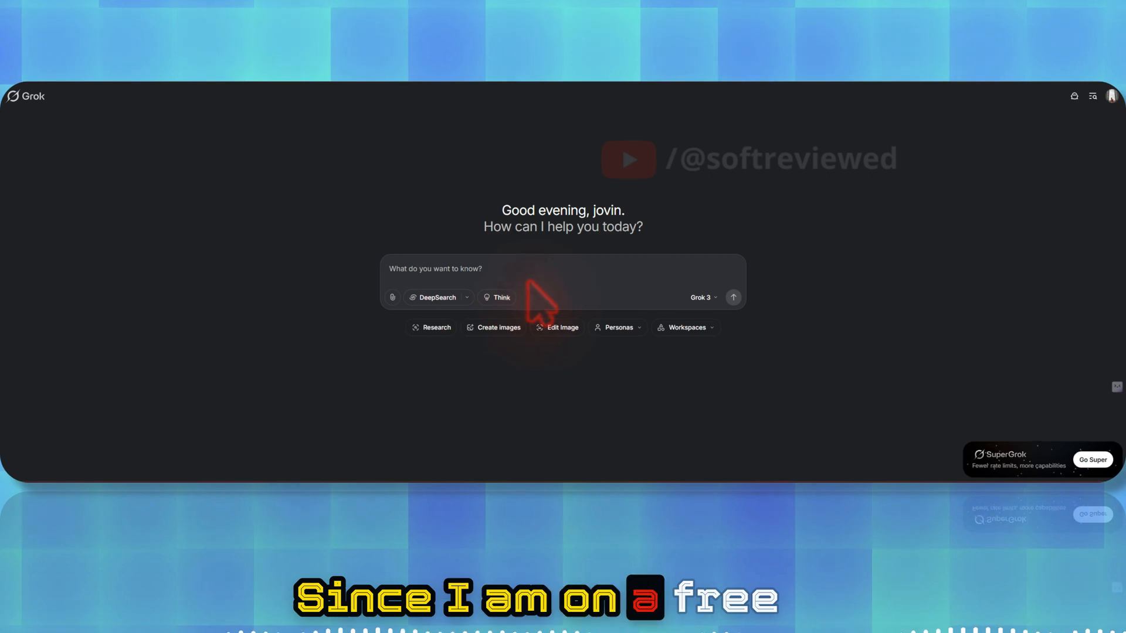
{"action": "mouse_move", "coordinate": [474, 269]}
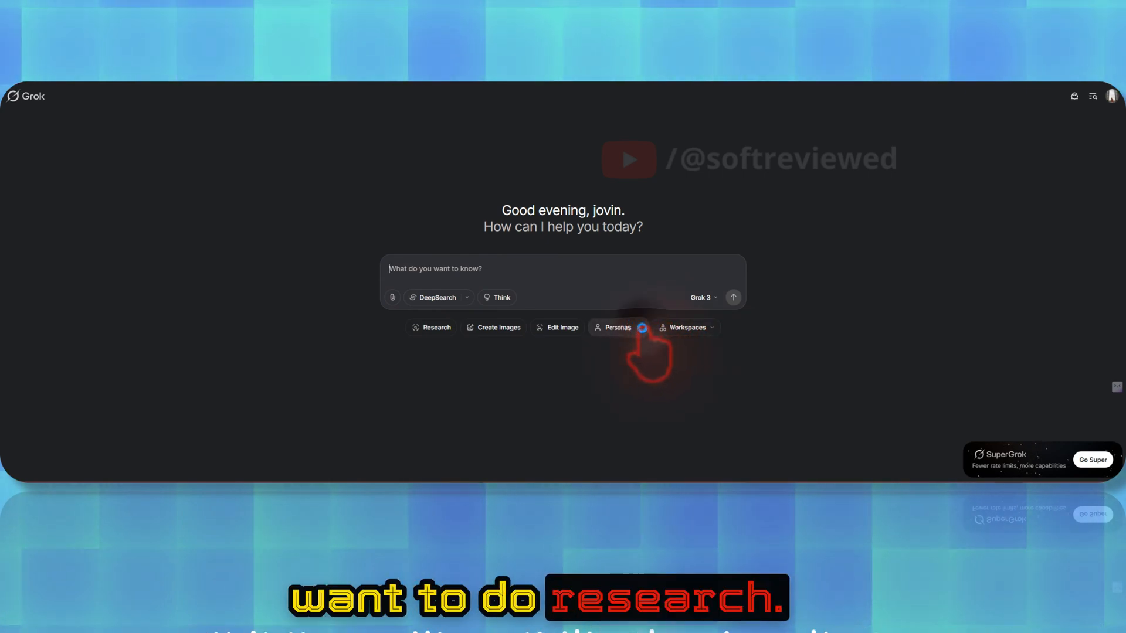
{"action": "left_click", "coordinate": [617, 327]}
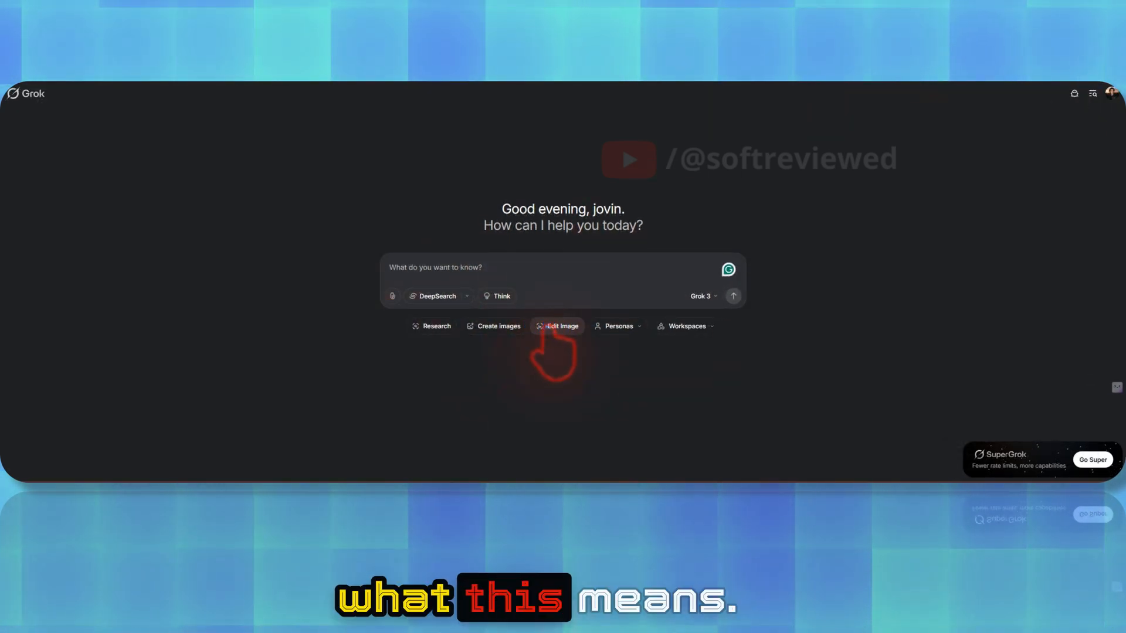
Start Edit Image and upload the portrait PNG of the man in a grey suit and red tie.
{"action": "left_click", "coordinate": [562, 326]}
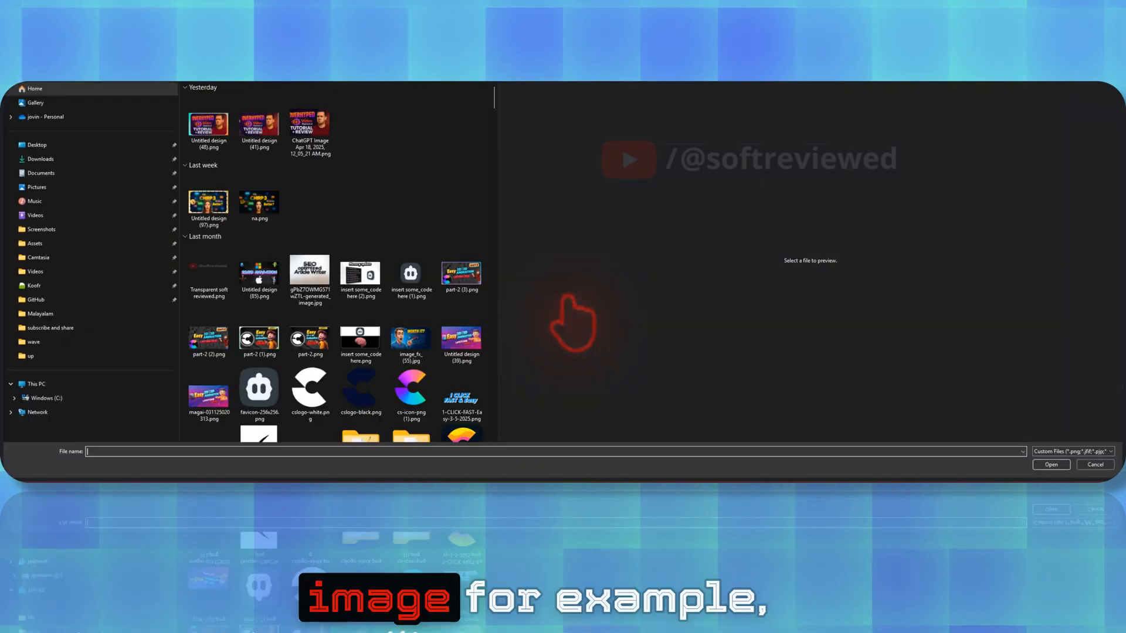
{"action": "left_click", "coordinate": [360, 109]}
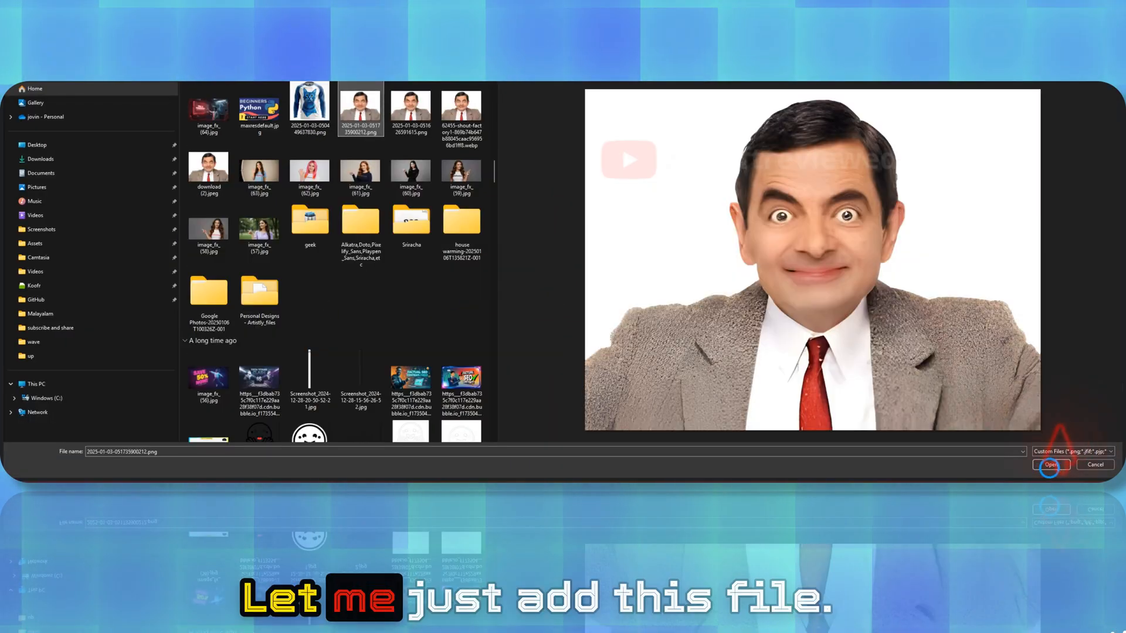
{"action": "left_click", "coordinate": [1049, 465]}
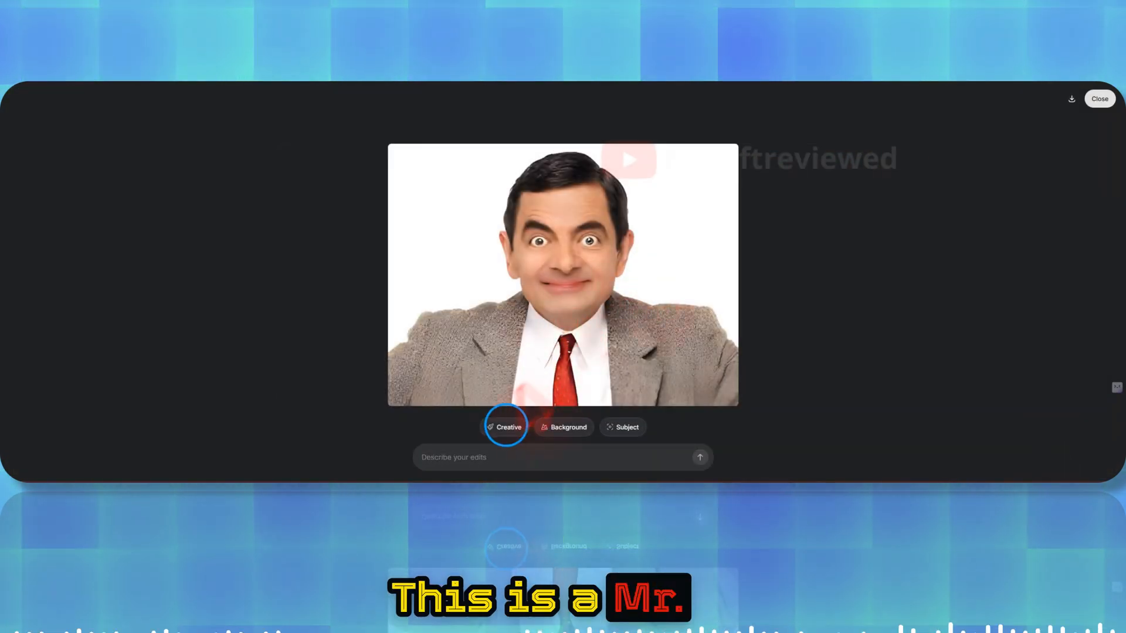
Apply the Cyberpunk creative style with neon city lights to the portrait.
{"action": "left_click", "coordinate": [505, 427]}
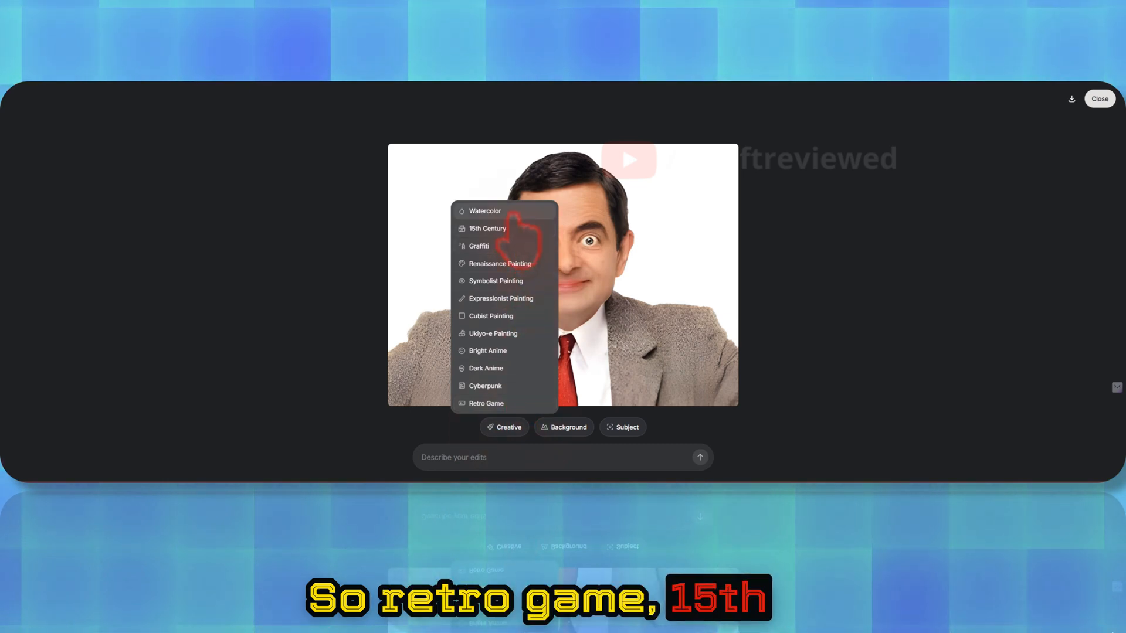
{"action": "mouse_move", "coordinate": [510, 359]}
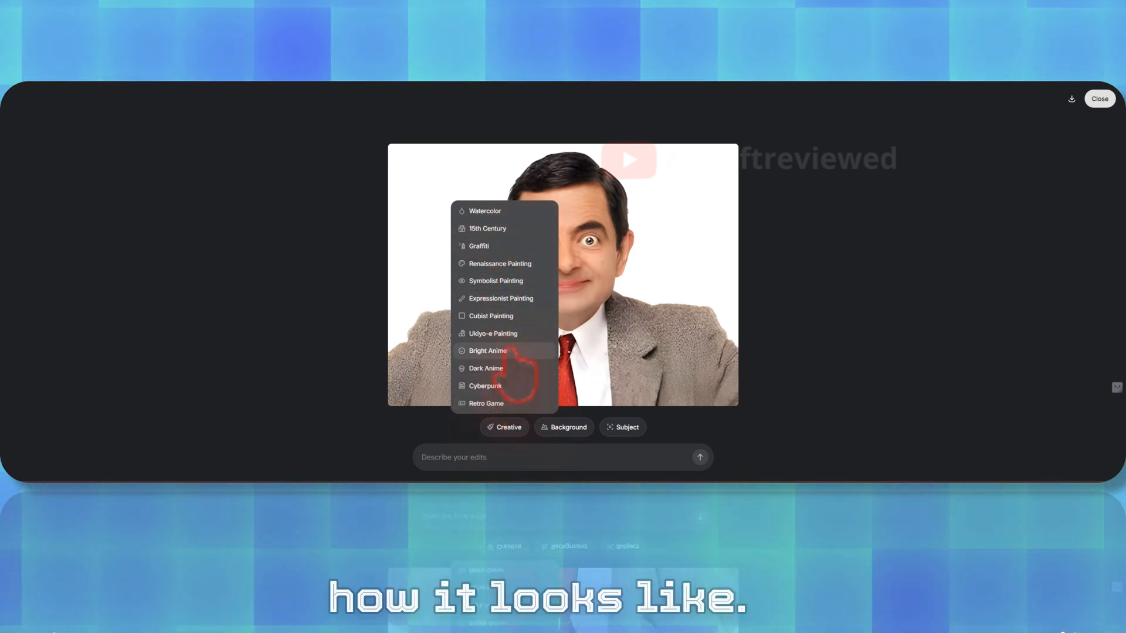
{"action": "left_click", "coordinate": [486, 386]}
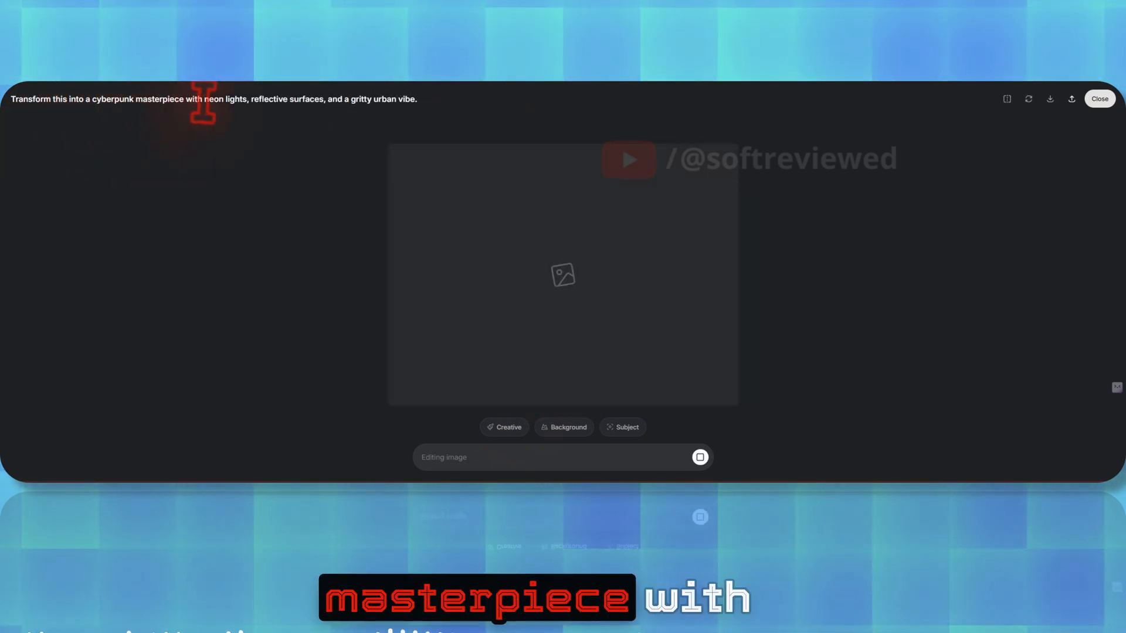
{"action": "mouse_move", "coordinate": [334, 129]}
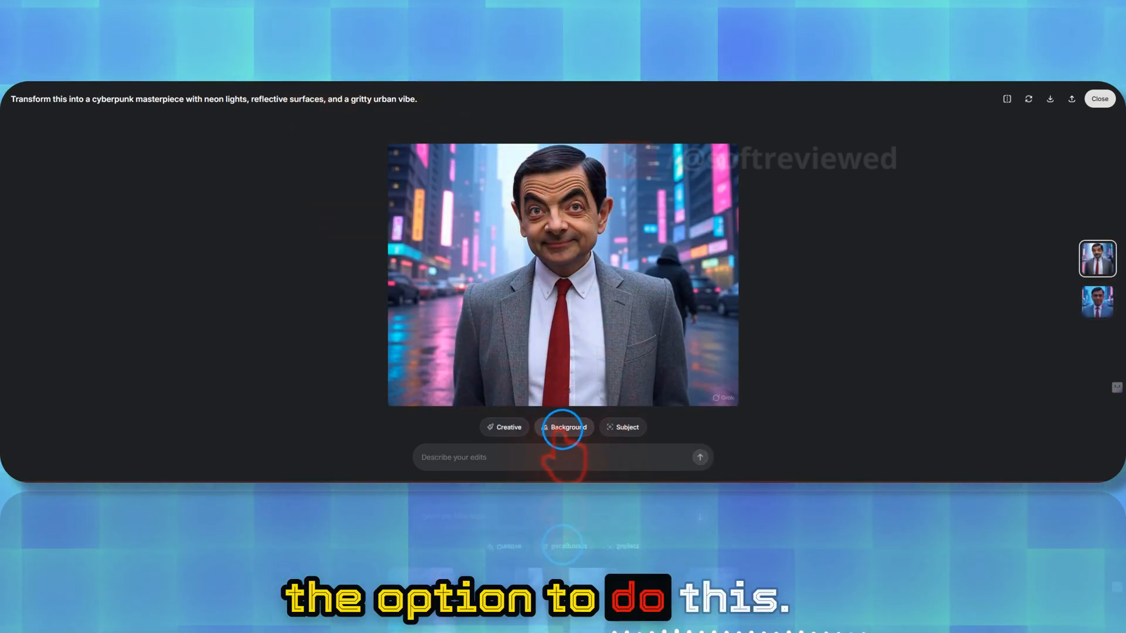
Swap the background for the alien planet preset with twin moons and purple flowers.
{"action": "left_click", "coordinate": [568, 427]}
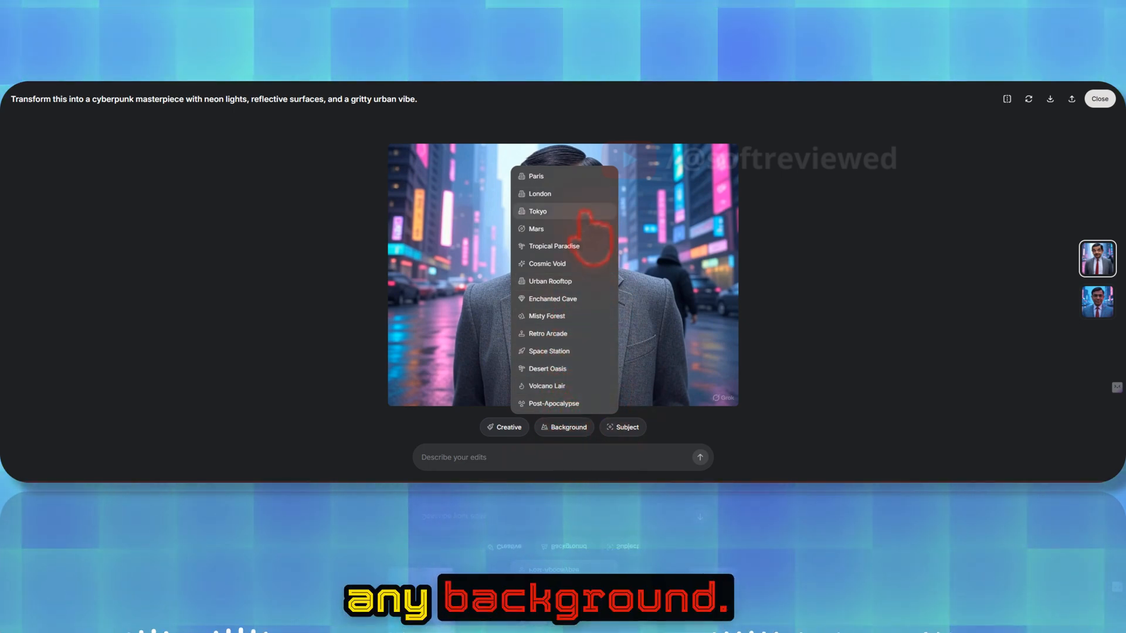
{"action": "mouse_move", "coordinate": [584, 359]}
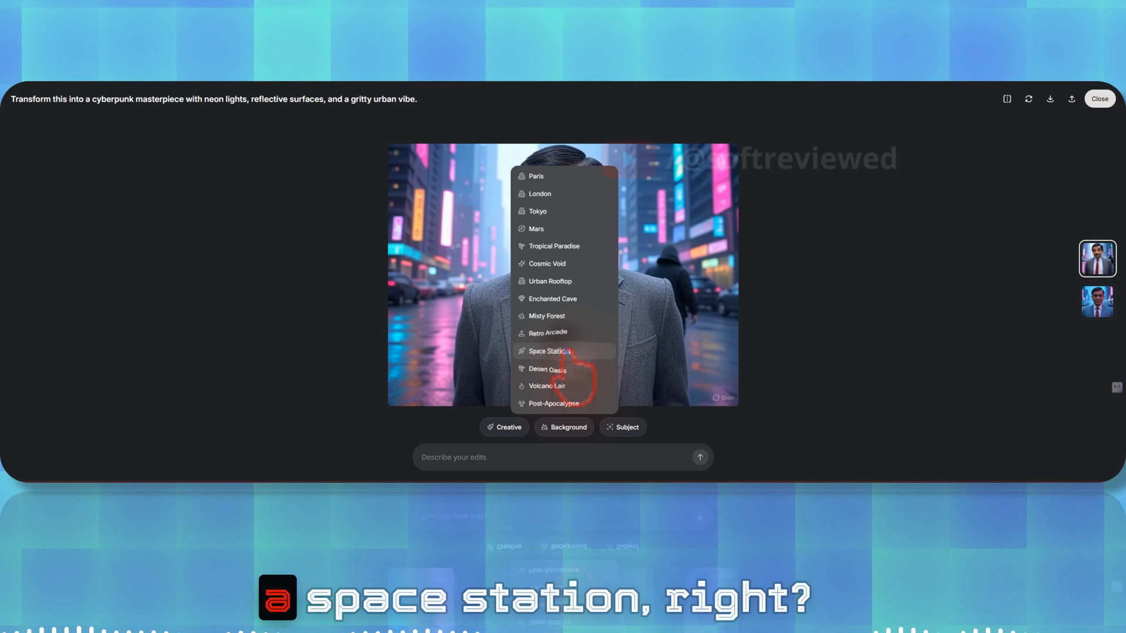
{"action": "left_click", "coordinate": [549, 351]}
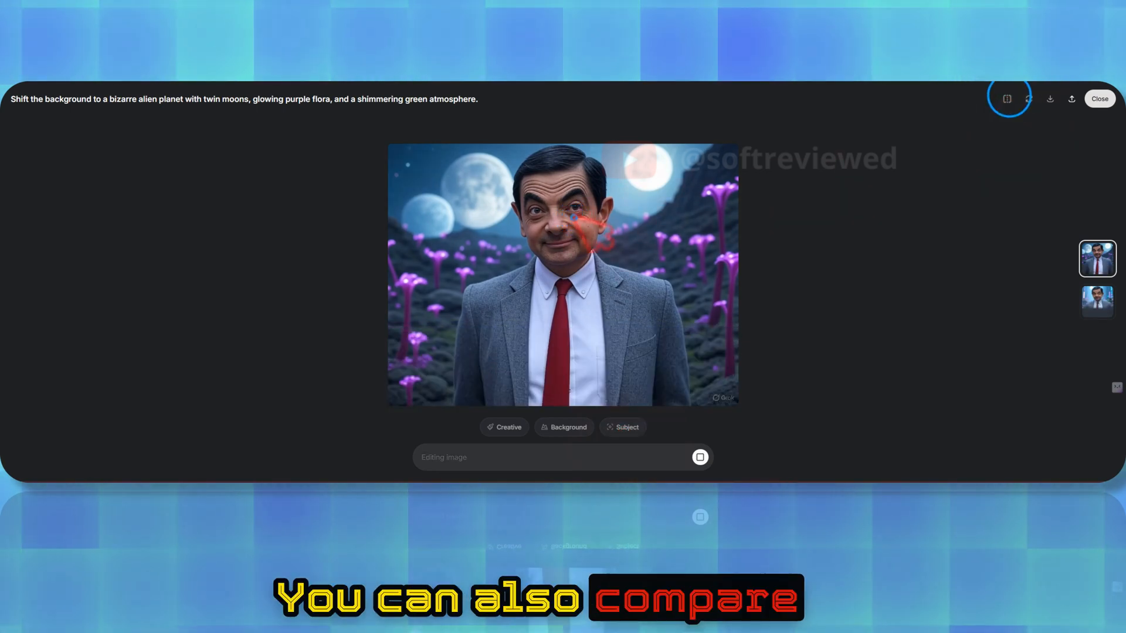
{"action": "mouse_move", "coordinate": [1050, 98]}
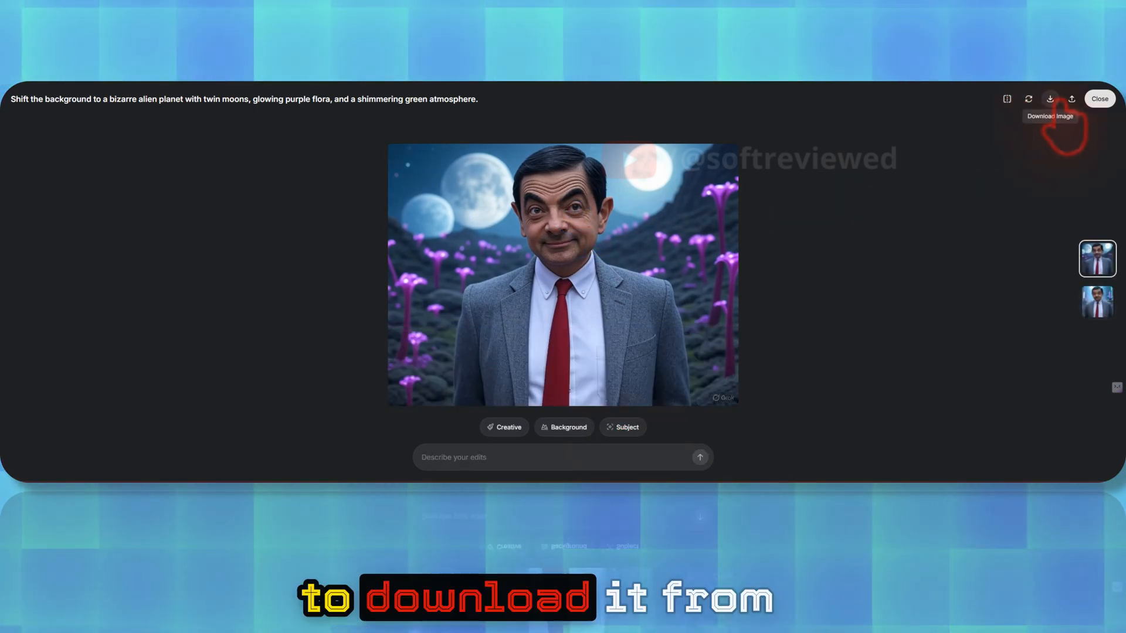
{"action": "mouse_move", "coordinate": [1070, 99]}
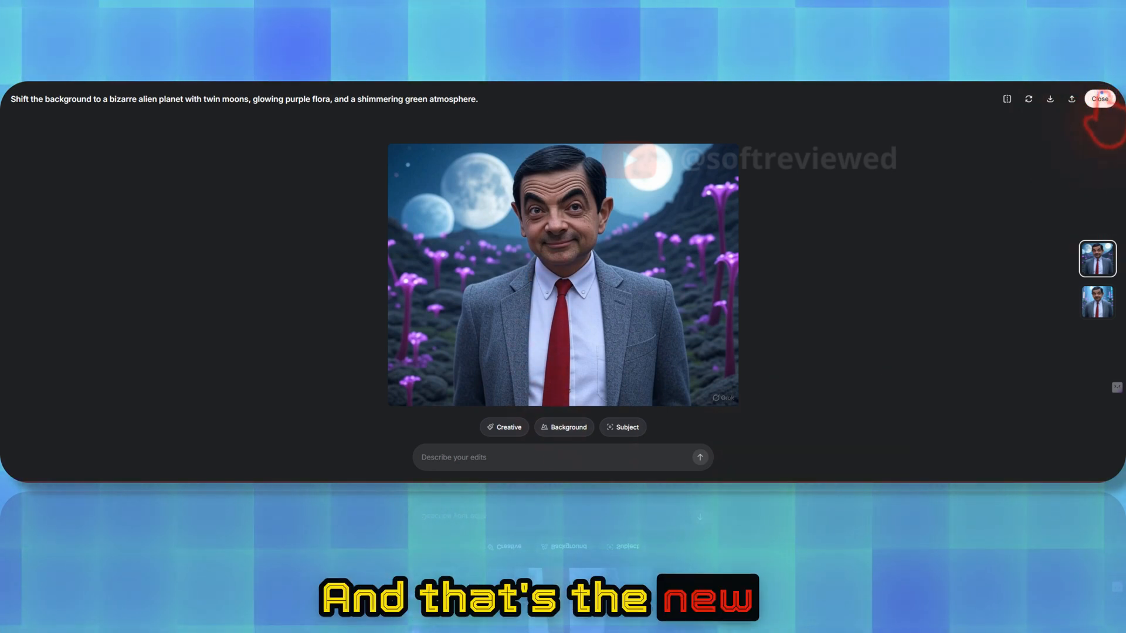
Close the image editor and return to Grok's home screen.
{"action": "left_click", "coordinate": [1099, 98]}
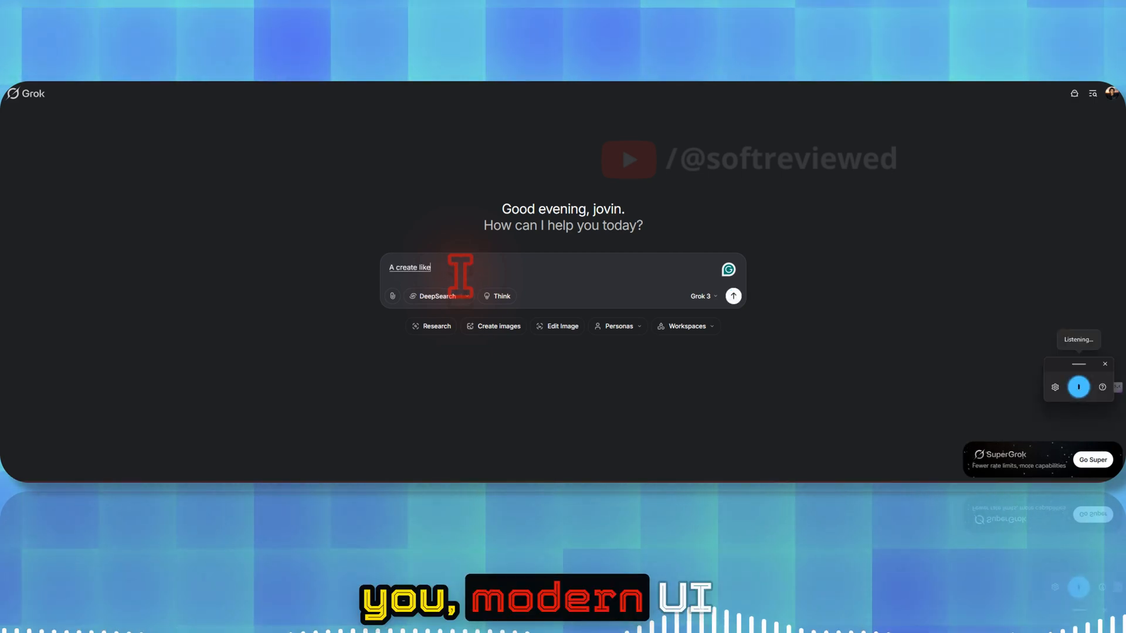
Request 'create a modern UI calculator' and send it to generate the HTML code.
{"action": "type", "text": "a modern U I calculator"}
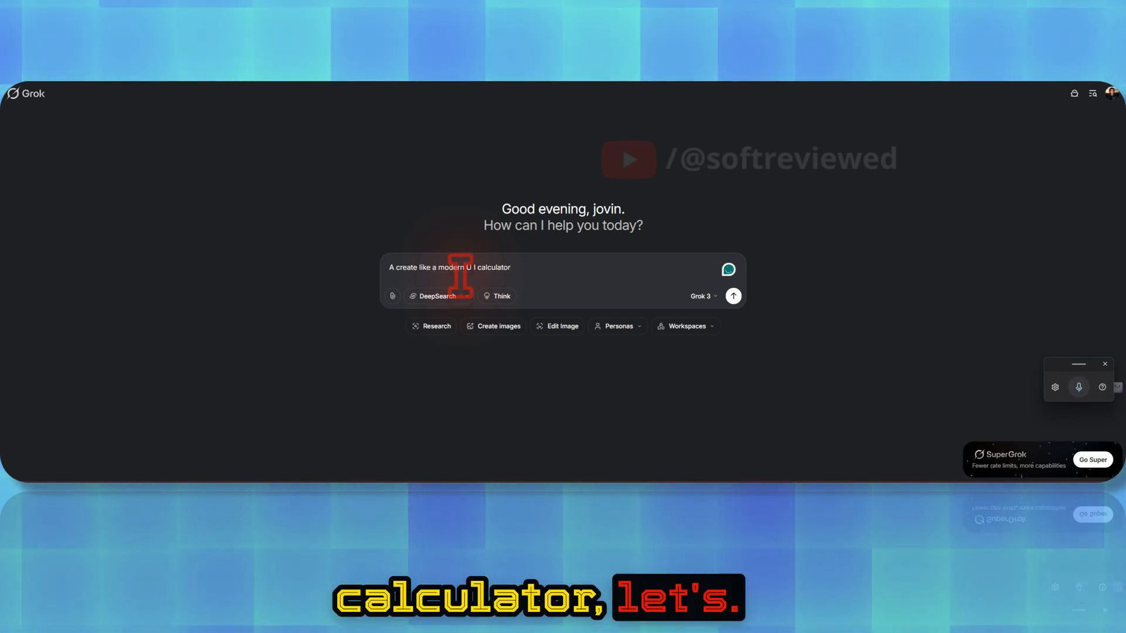
{"action": "left_click", "coordinate": [733, 296]}
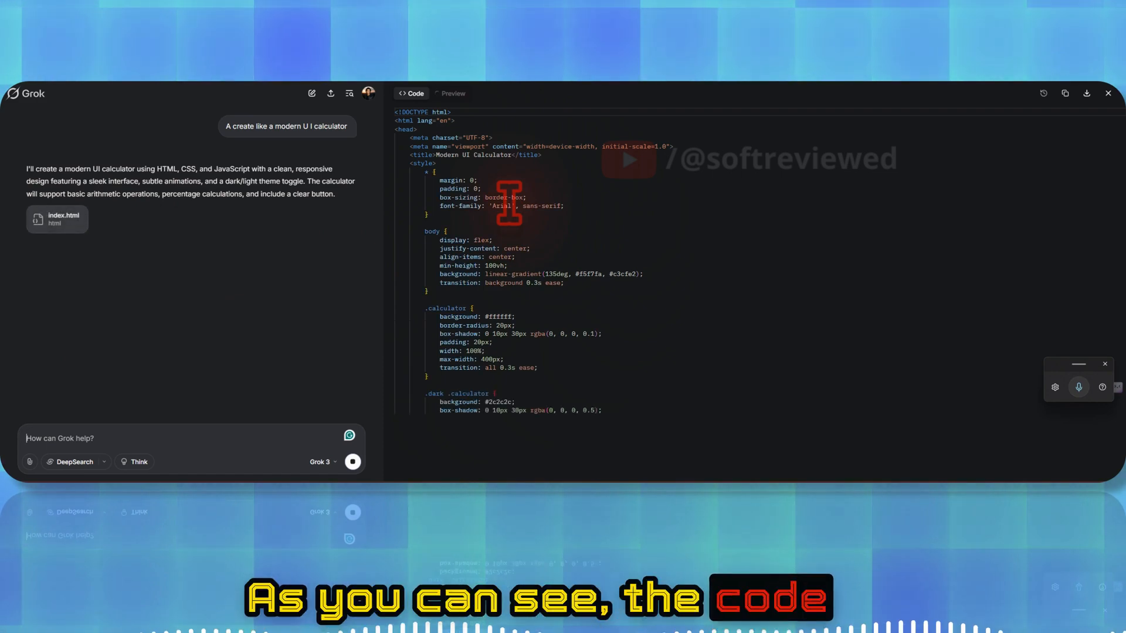
Review the generated calculator code, then show it as a live Preview.
{"action": "scroll", "scroll_direction": "down", "scroll_amount": 3}
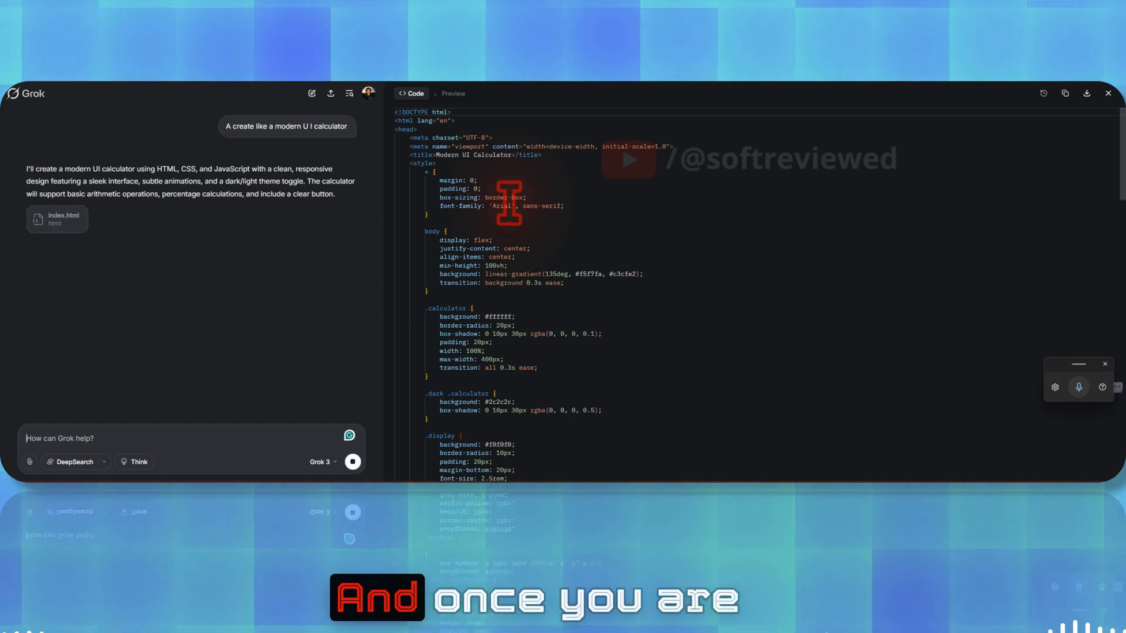
{"action": "mouse_move", "coordinate": [1086, 94]}
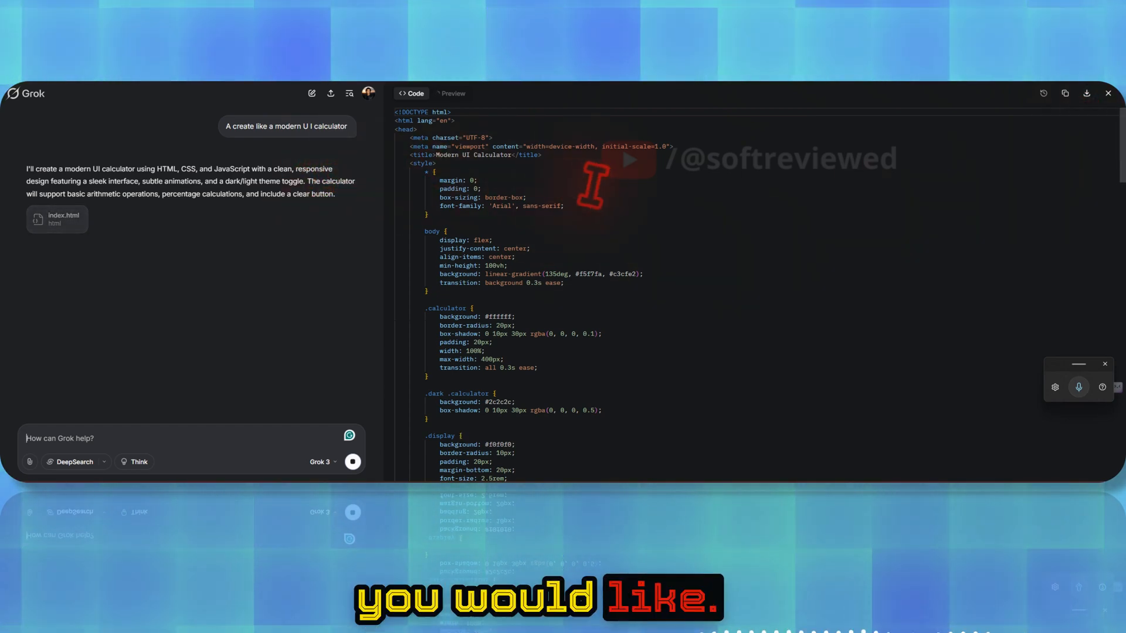
{"action": "mouse_move", "coordinate": [711, 251]}
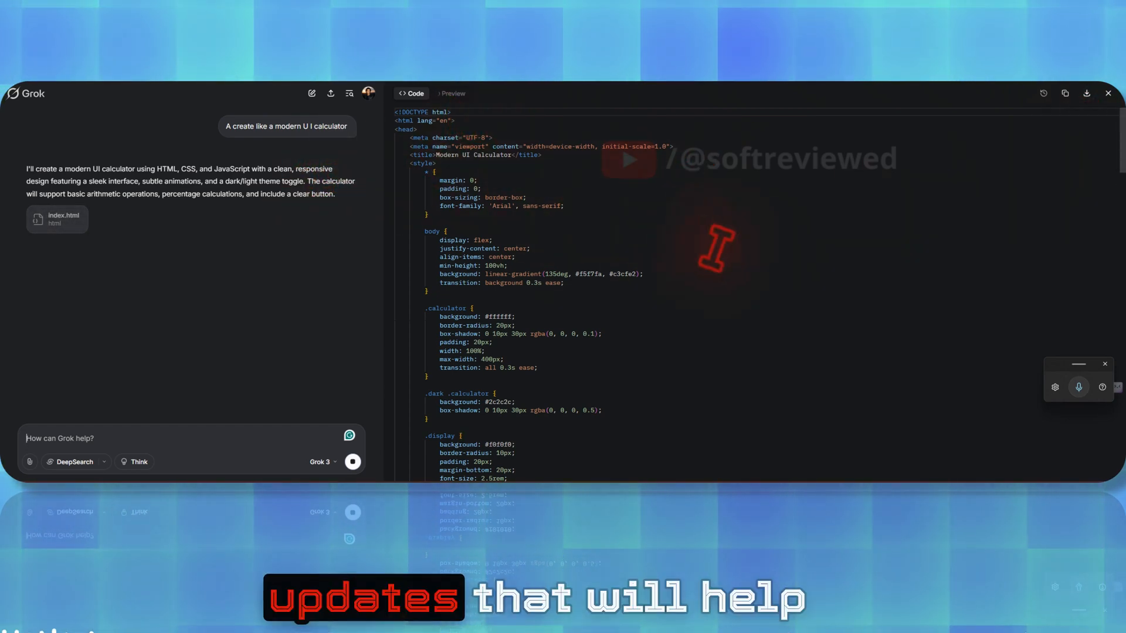
{"action": "left_click", "coordinate": [450, 94]}
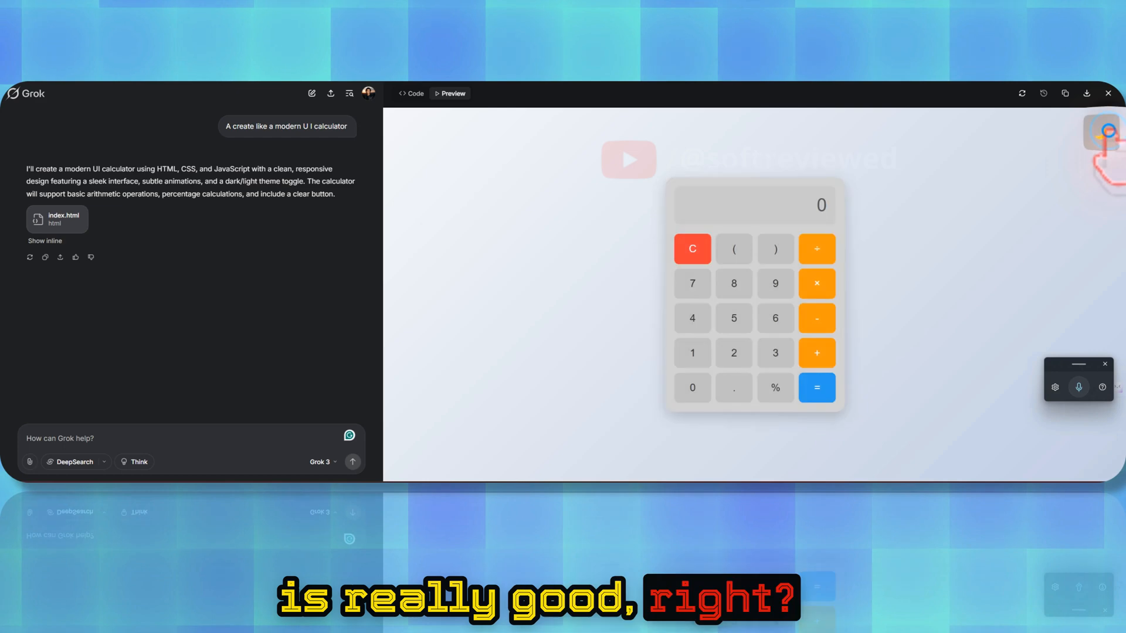
Switch the calculator to dark theme, confirm 2+2 returns 4, and close the canvas.
{"action": "left_click", "coordinate": [1102, 133]}
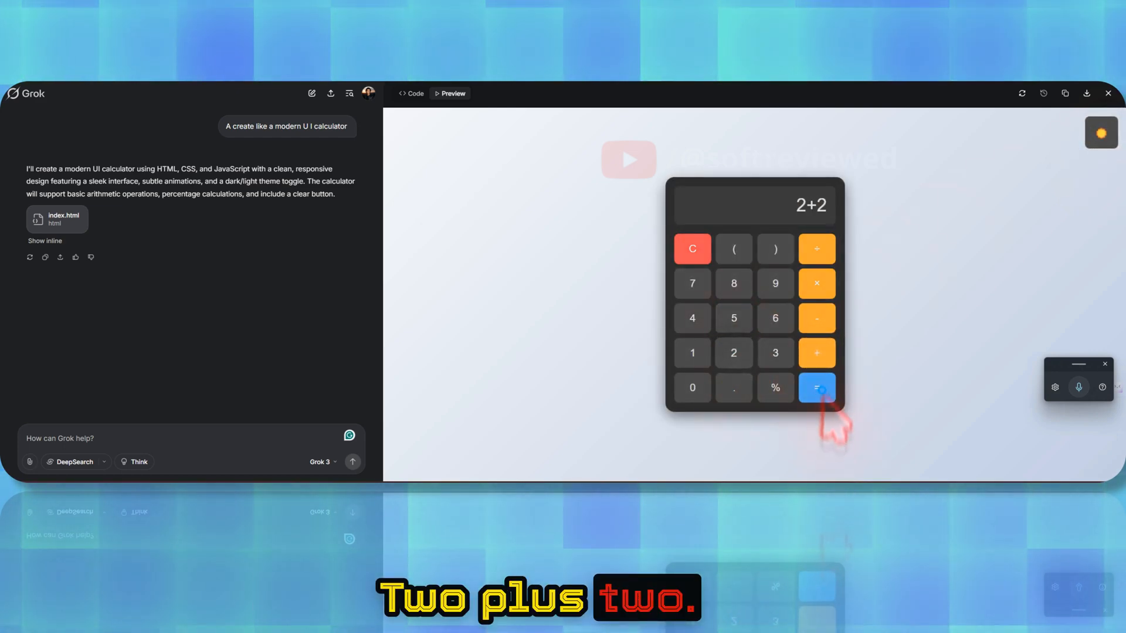
{"action": "left_click", "coordinate": [816, 388]}
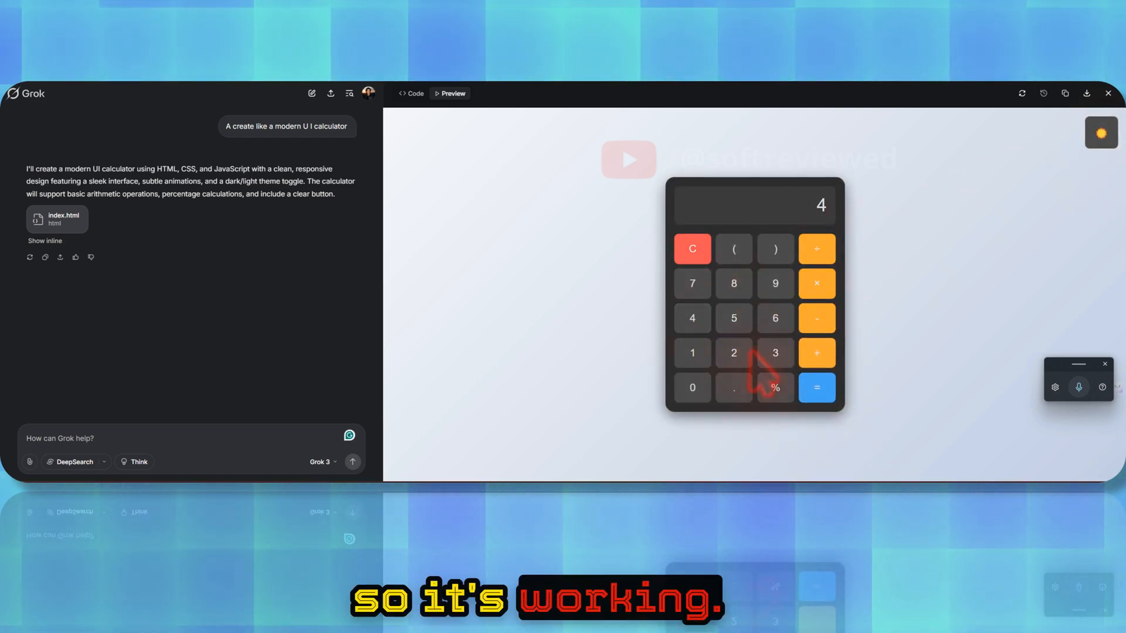
{"action": "left_click", "coordinate": [691, 248]}
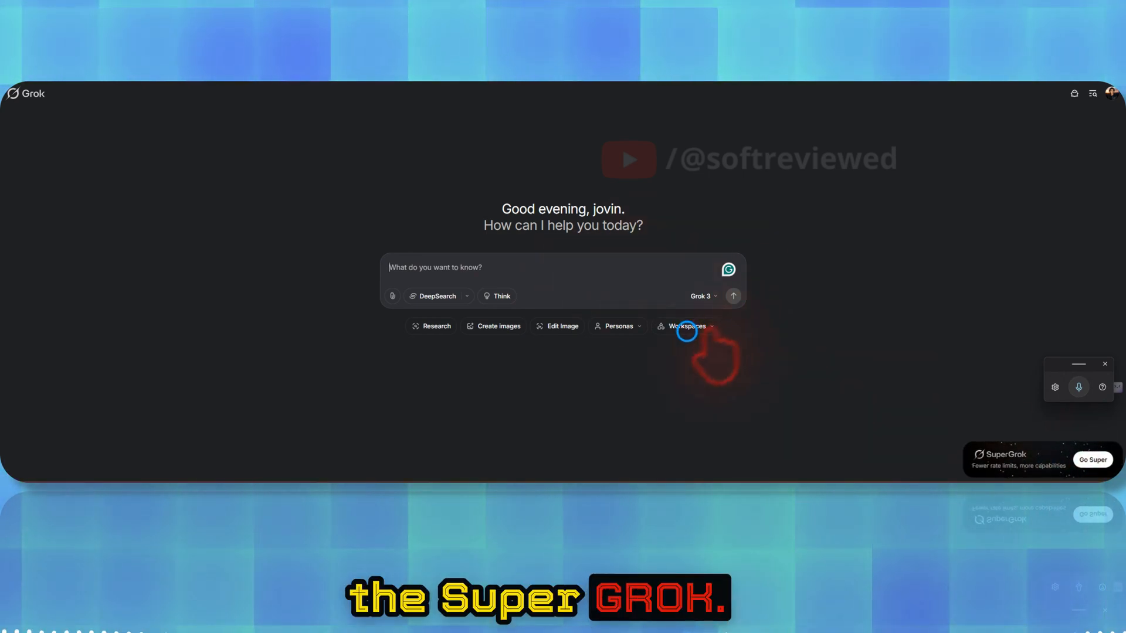
Create a new workspace from the Workspaces list and select its title for renaming.
{"action": "left_click", "coordinate": [686, 326]}
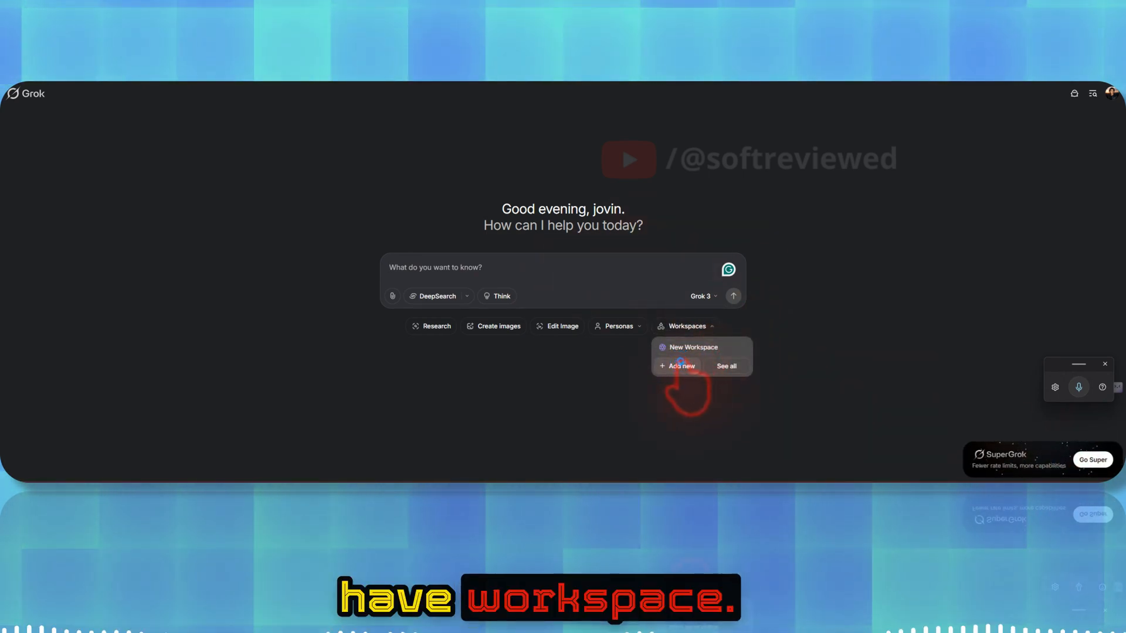
{"action": "left_click", "coordinate": [693, 347]}
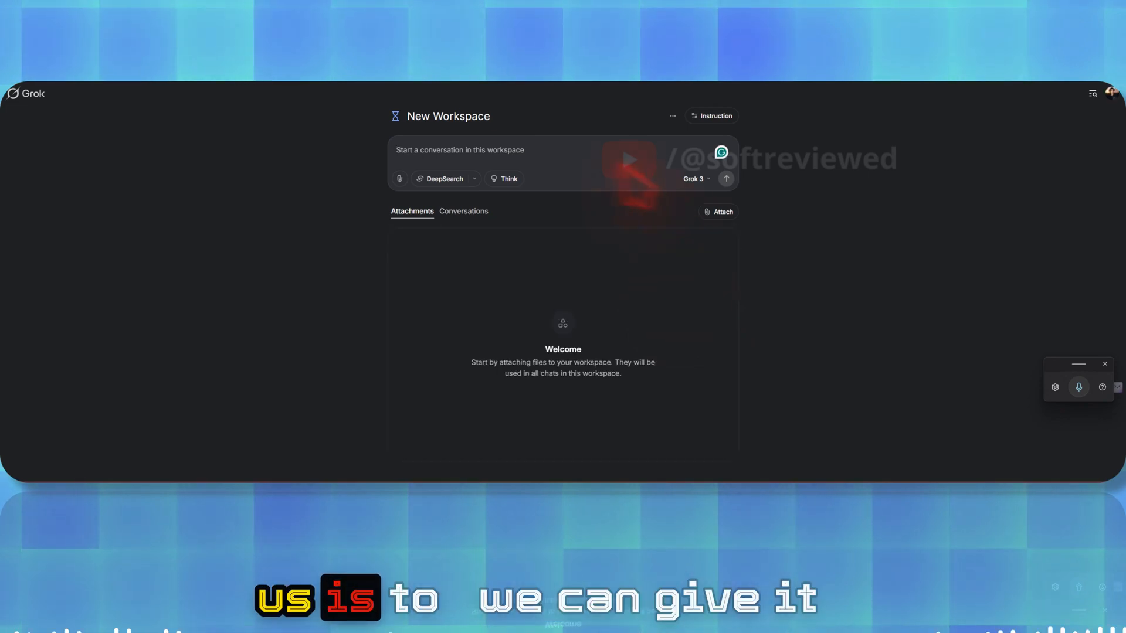
{"action": "double_click", "coordinate": [447, 116]}
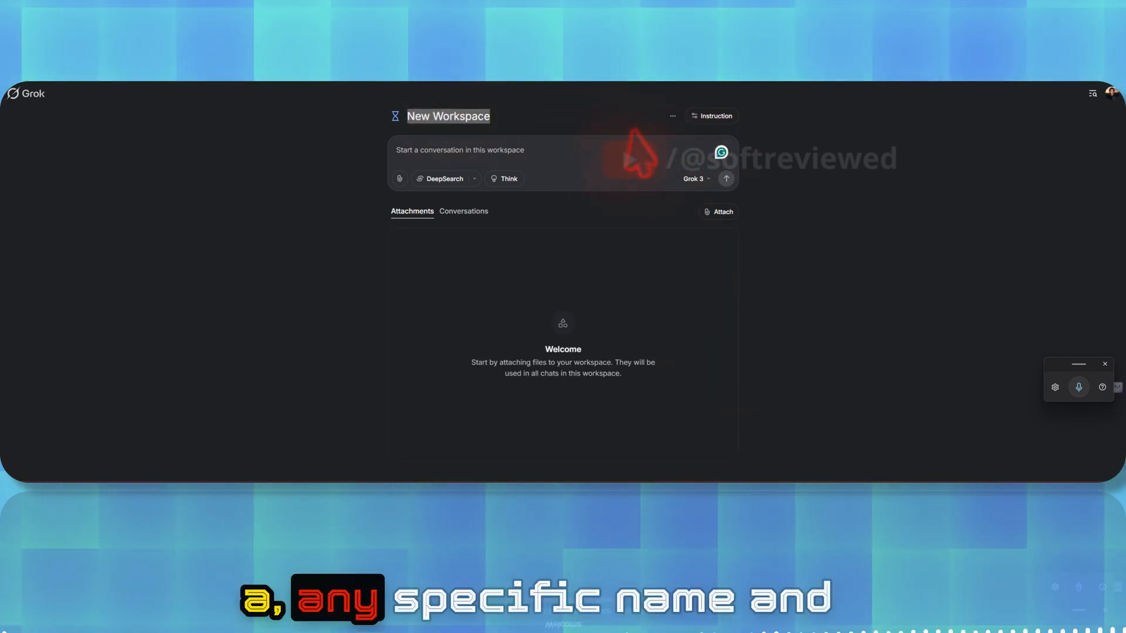
Start attaching a file to the workspace by uploading from the computer.
{"action": "left_click", "coordinate": [722, 211]}
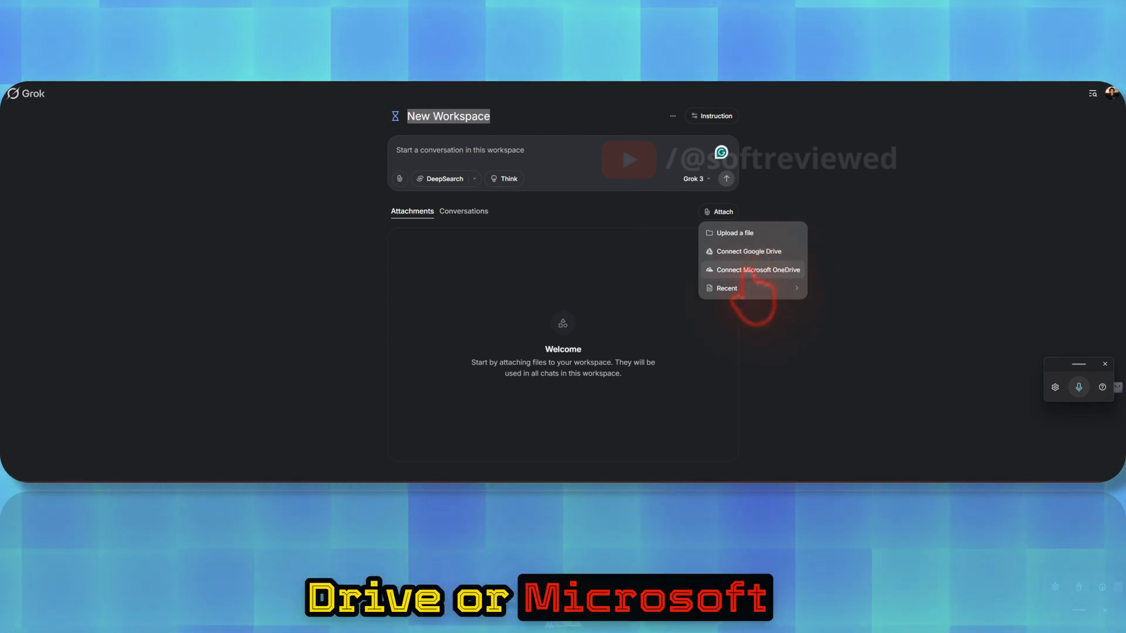
{"action": "left_click", "coordinate": [734, 232]}
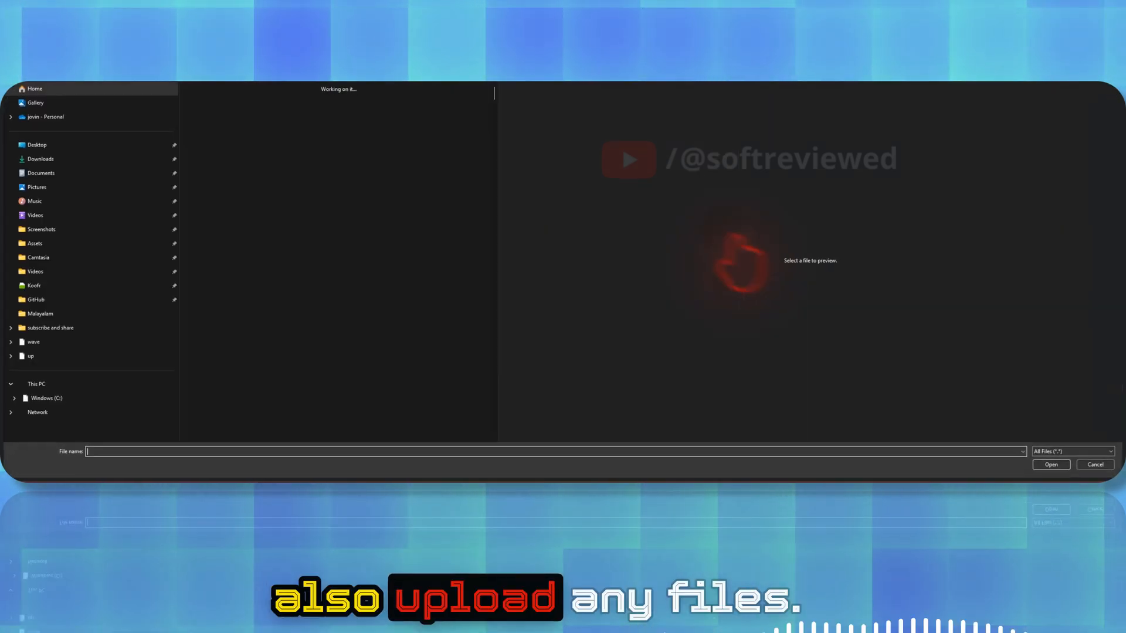
{"action": "left_click", "coordinate": [36, 144]}
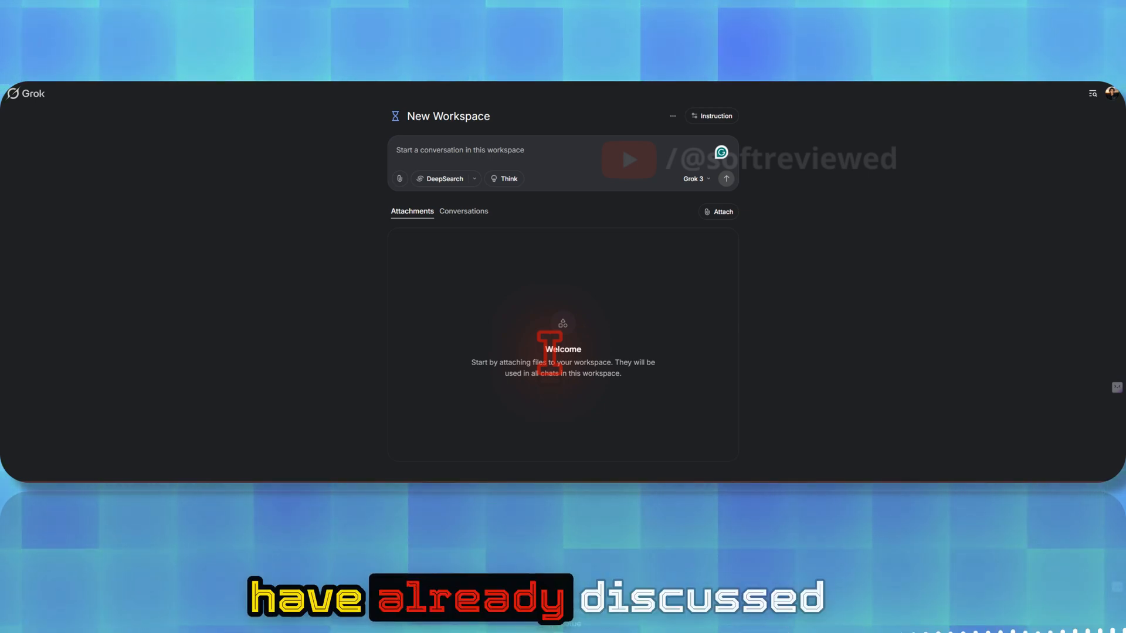
{"action": "mouse_move", "coordinate": [503, 377]}
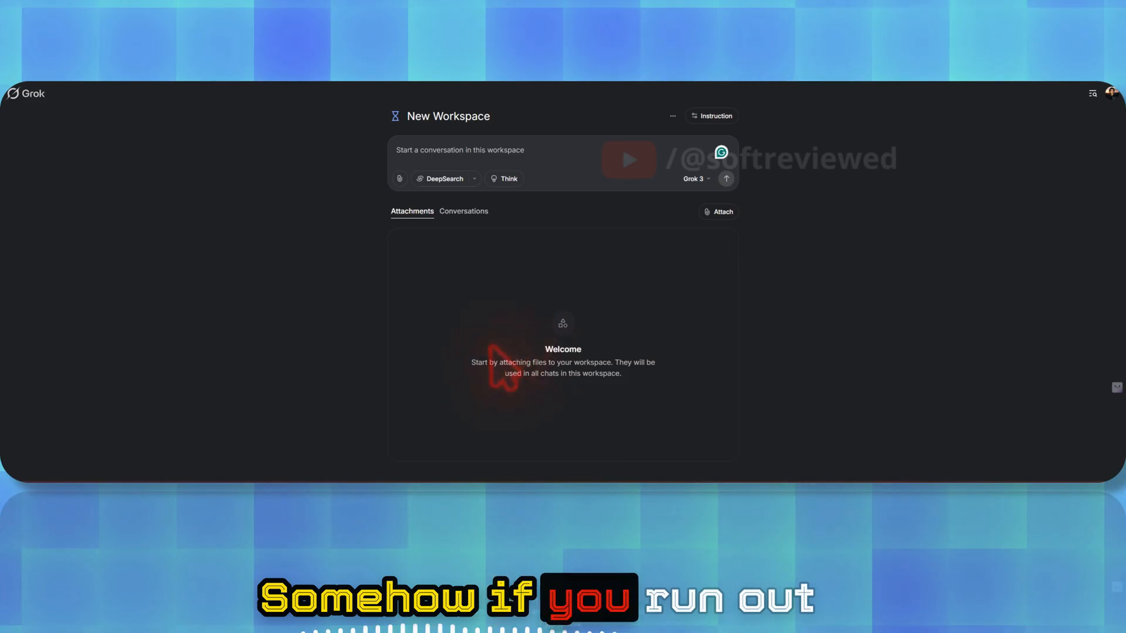
{"action": "mouse_move", "coordinate": [394, 305]}
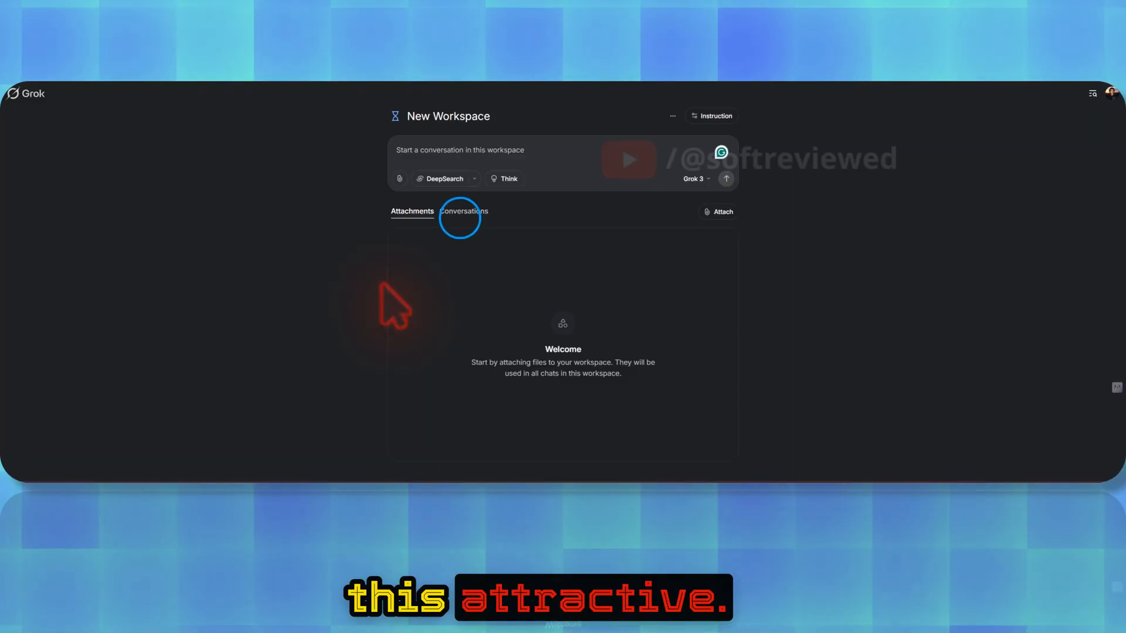
{"action": "left_click", "coordinate": [717, 211]}
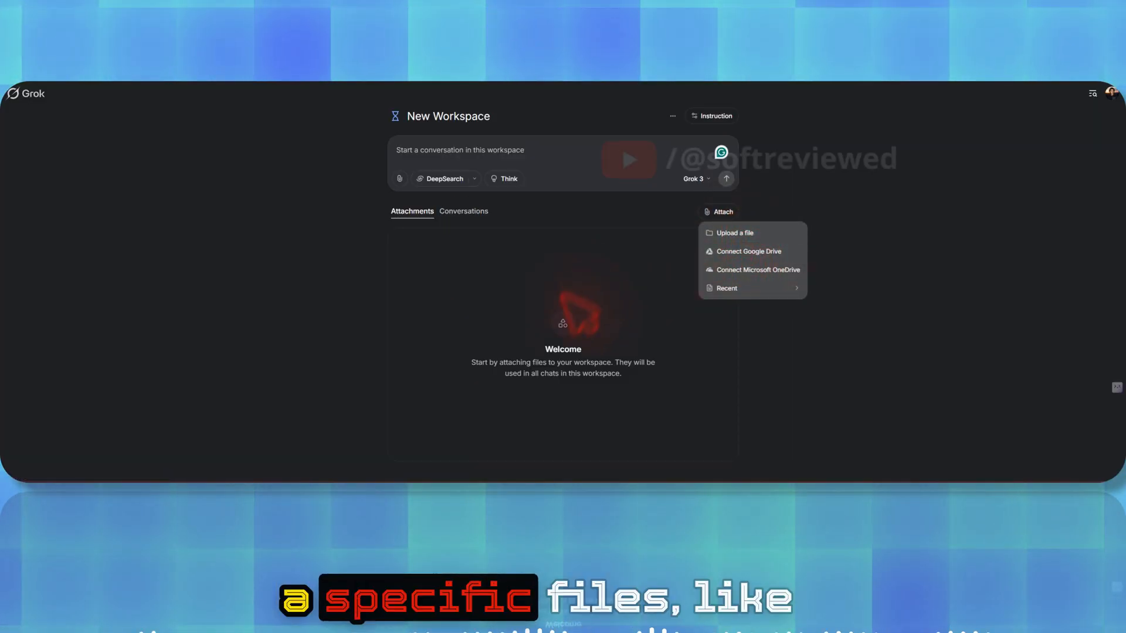
{"action": "mouse_move", "coordinate": [646, 319]}
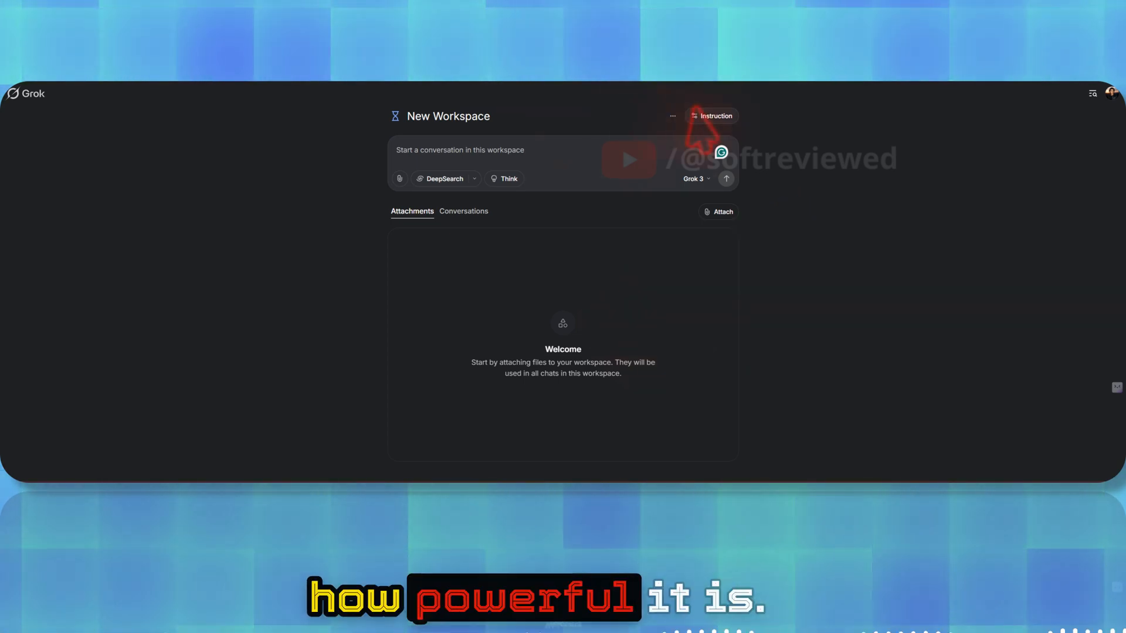
{"action": "mouse_move", "coordinate": [527, 367]}
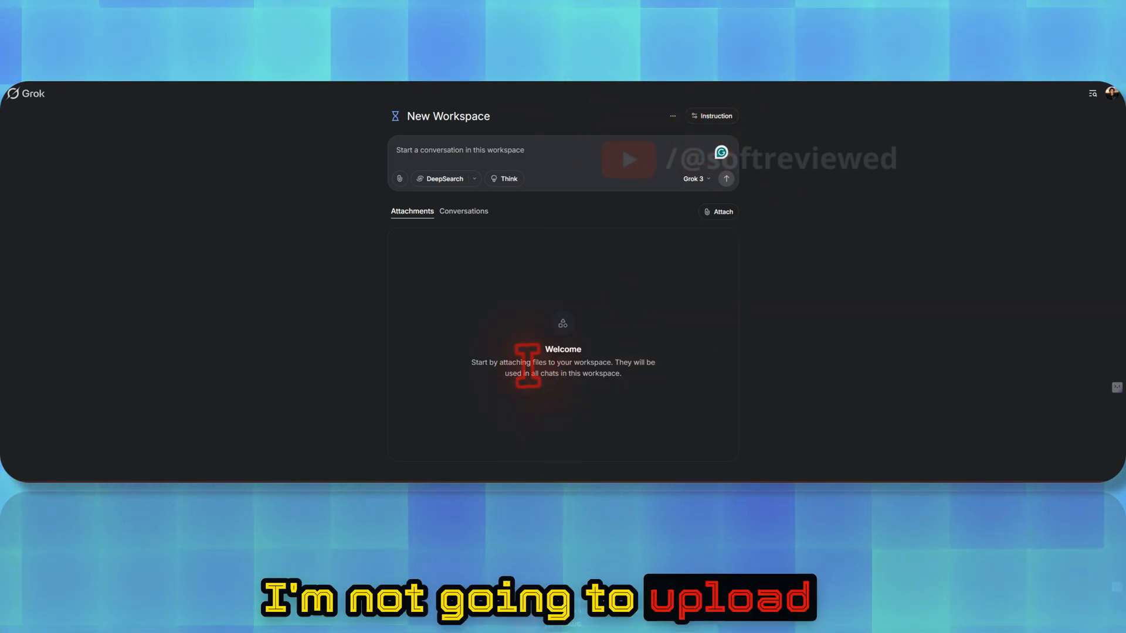
Enter the social media style-guide instruction for the workspace, trimmed under 5000 characters.
{"action": "left_click", "coordinate": [712, 116]}
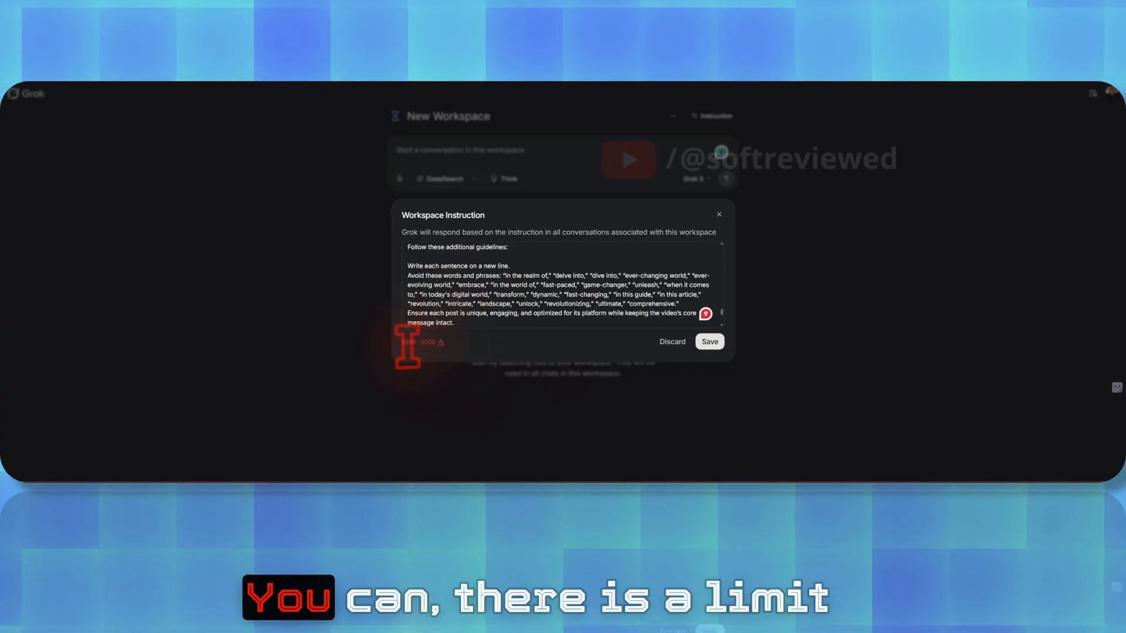
{"action": "mouse_move", "coordinate": [460, 319]}
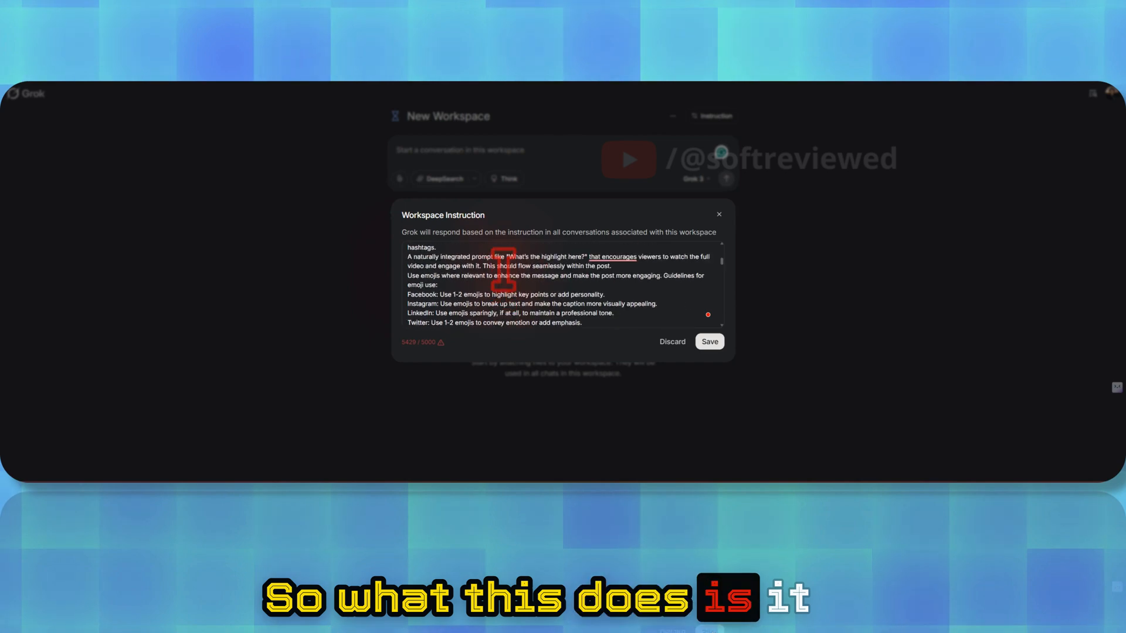
{"action": "scroll", "scroll_direction": "down", "scroll_amount": 3}
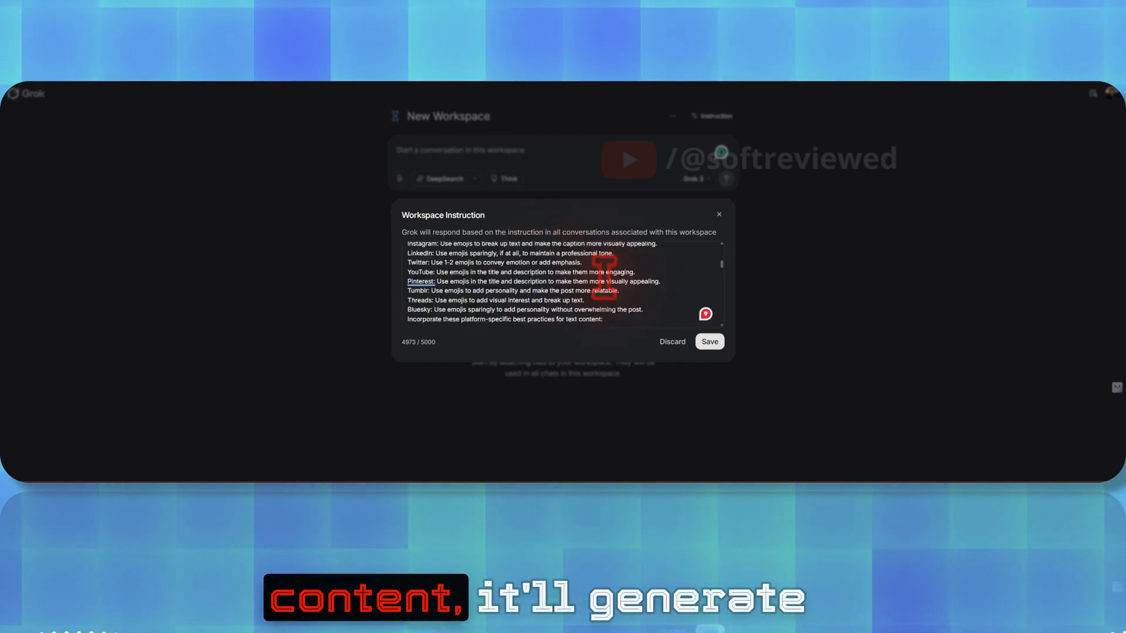
{"action": "scroll", "scroll_direction": "down", "scroll_amount": 3}
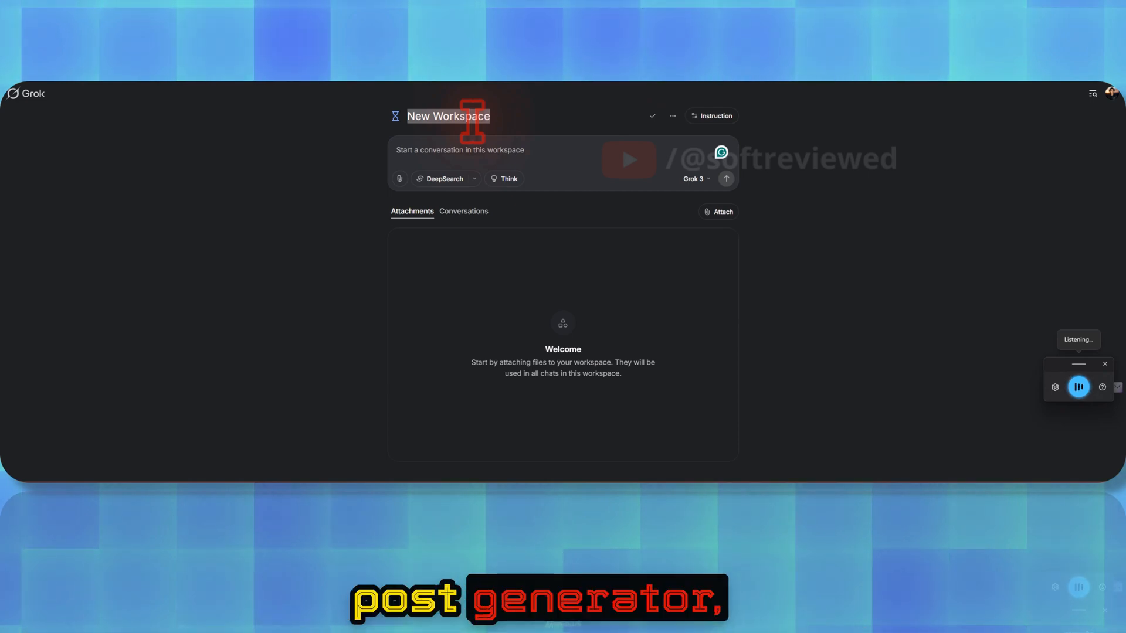
Rename the workspace to 'Social media post generator' and confirm.
{"action": "left_click", "coordinate": [395, 116]}
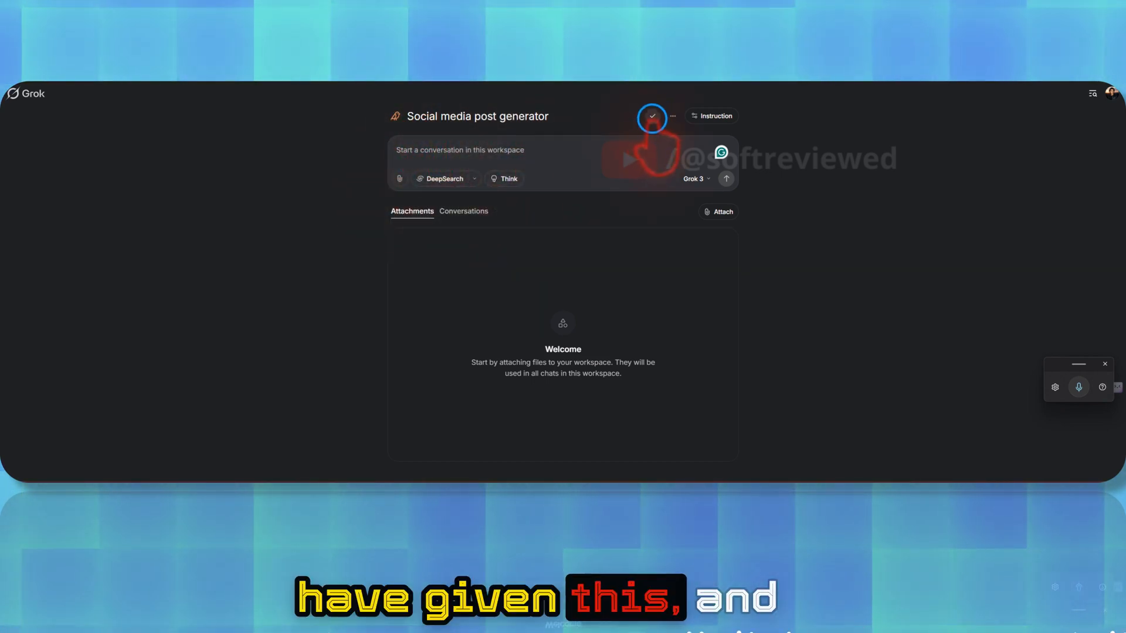
{"action": "left_click", "coordinate": [651, 116]}
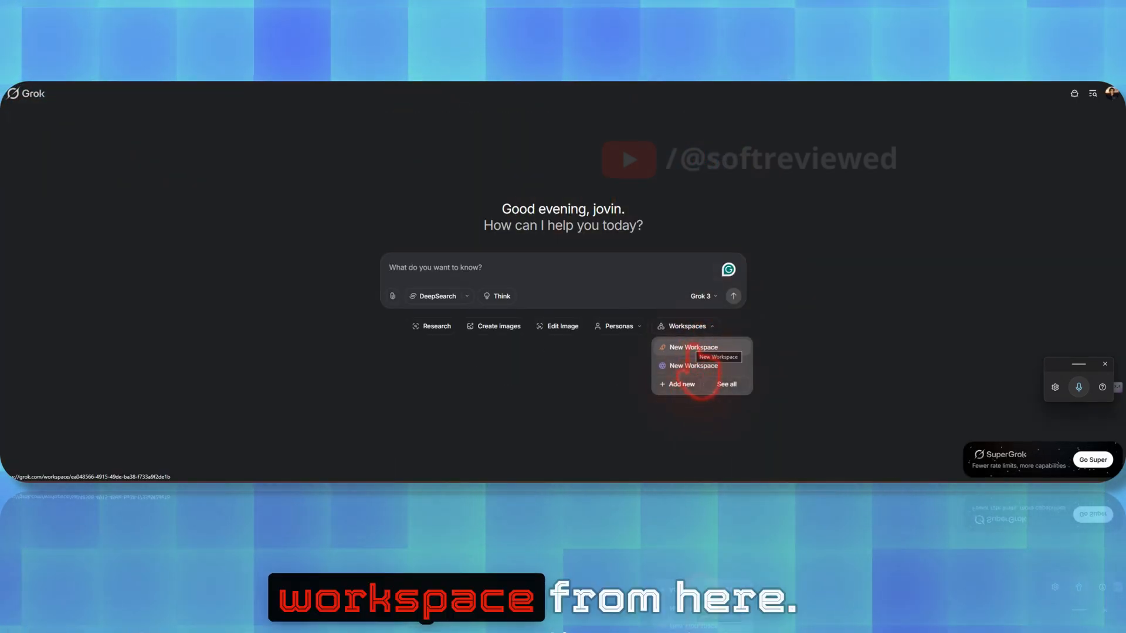
In the Social media post generator workspace, enable DeepSearch and dictate 'Google's new Gemini 2.5 flash'.
{"action": "left_click", "coordinate": [694, 347]}
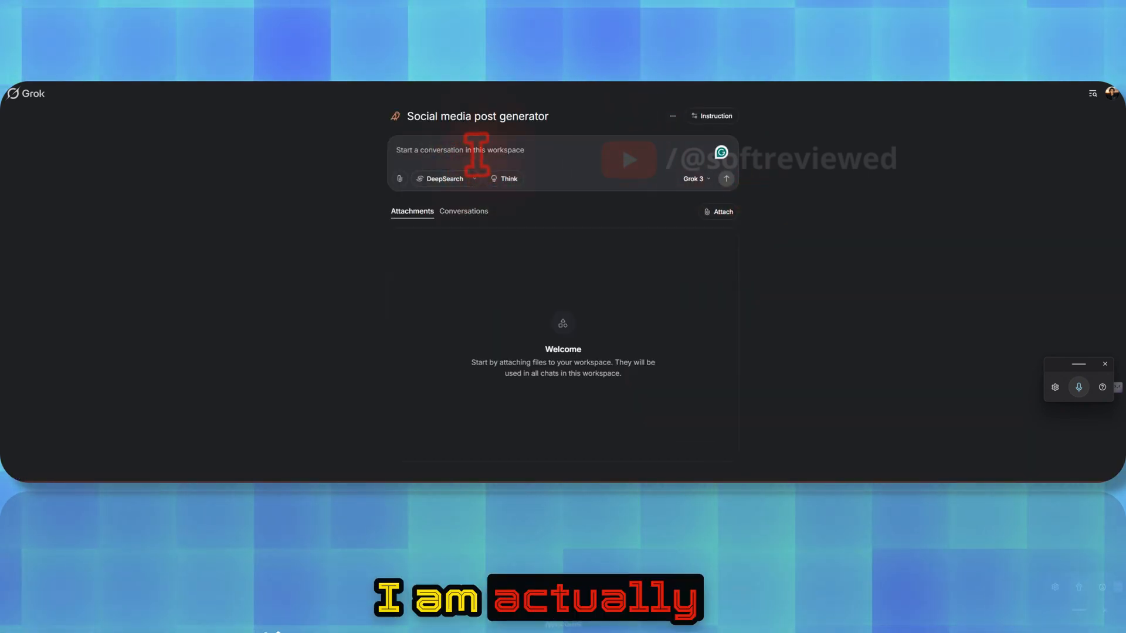
{"action": "left_click", "coordinate": [474, 178]}
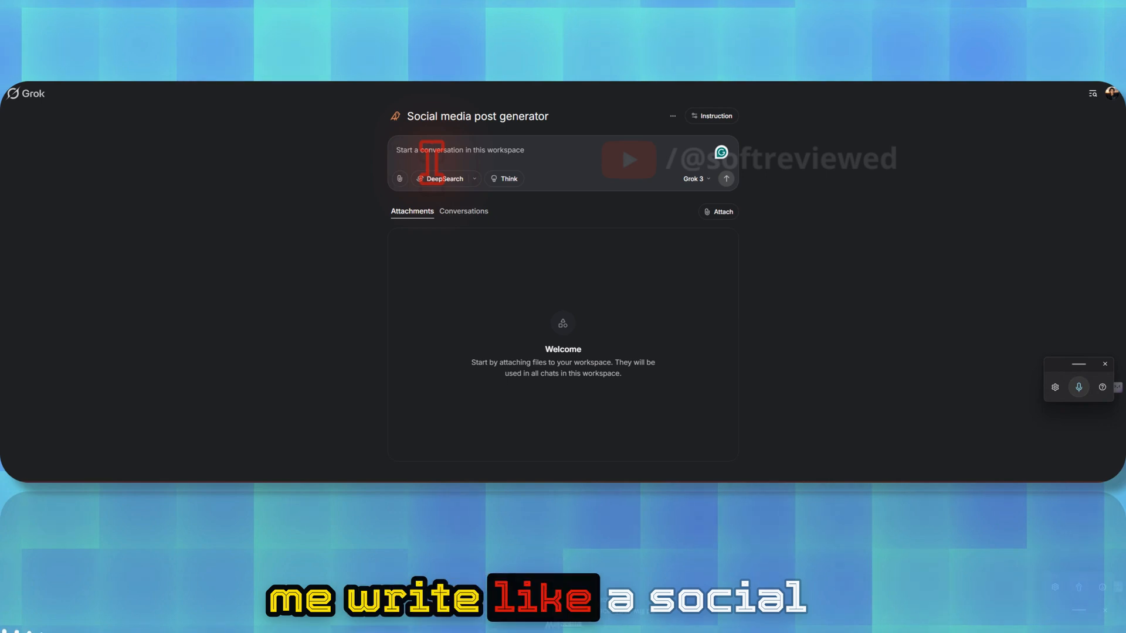
{"action": "left_click", "coordinate": [1079, 387]}
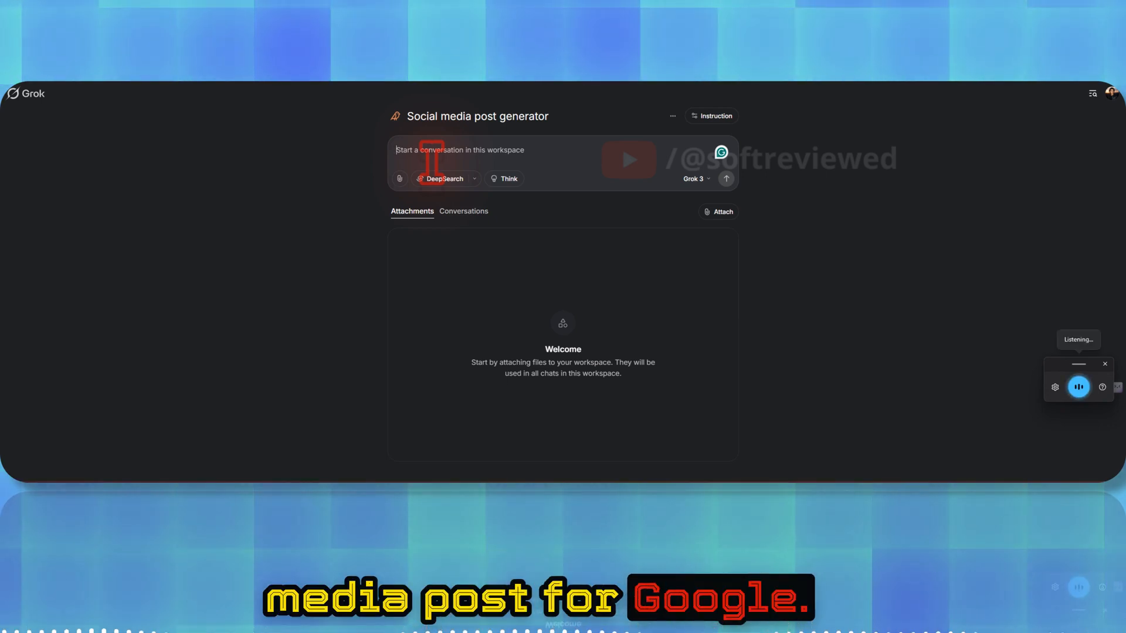
{"action": "type", "text": "Google"}
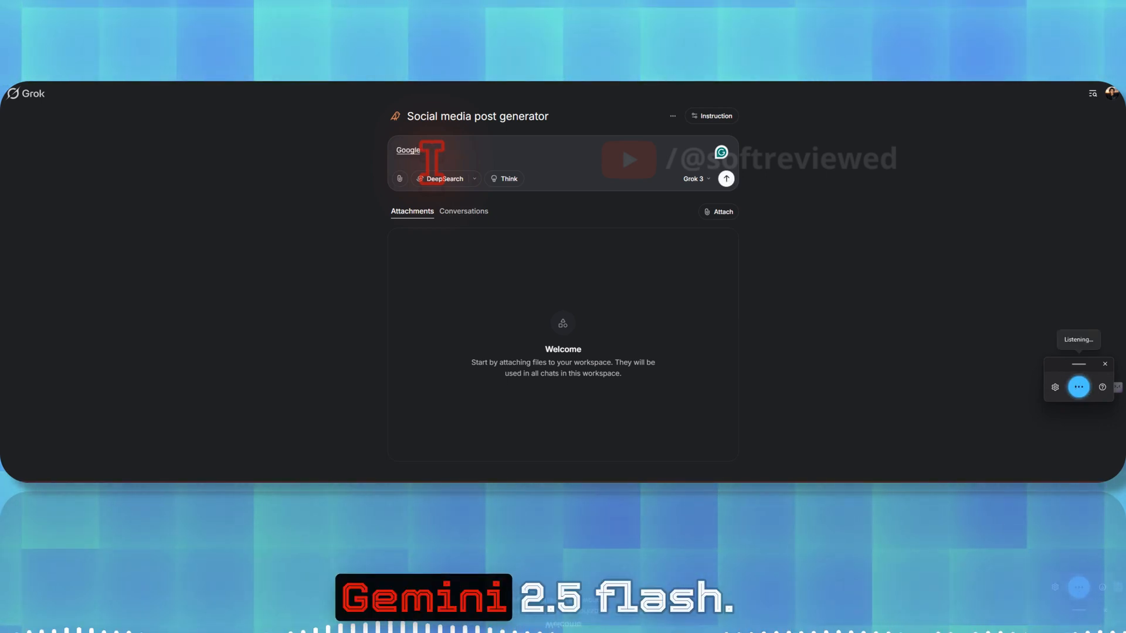
{"action": "type", "text": "'s new Gemini 2.5 flash"}
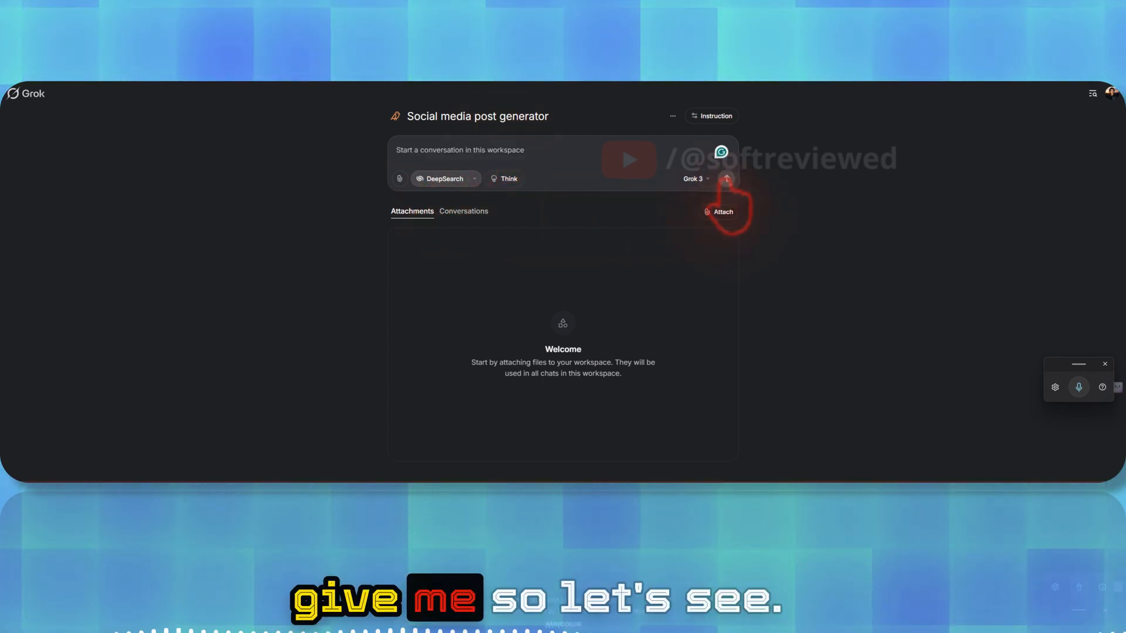
Send the request and review the DeepSearch posts for Facebook, Instagram, LinkedIn, YouTube, Pinterest and Tumblr.
{"action": "left_click", "coordinate": [726, 179]}
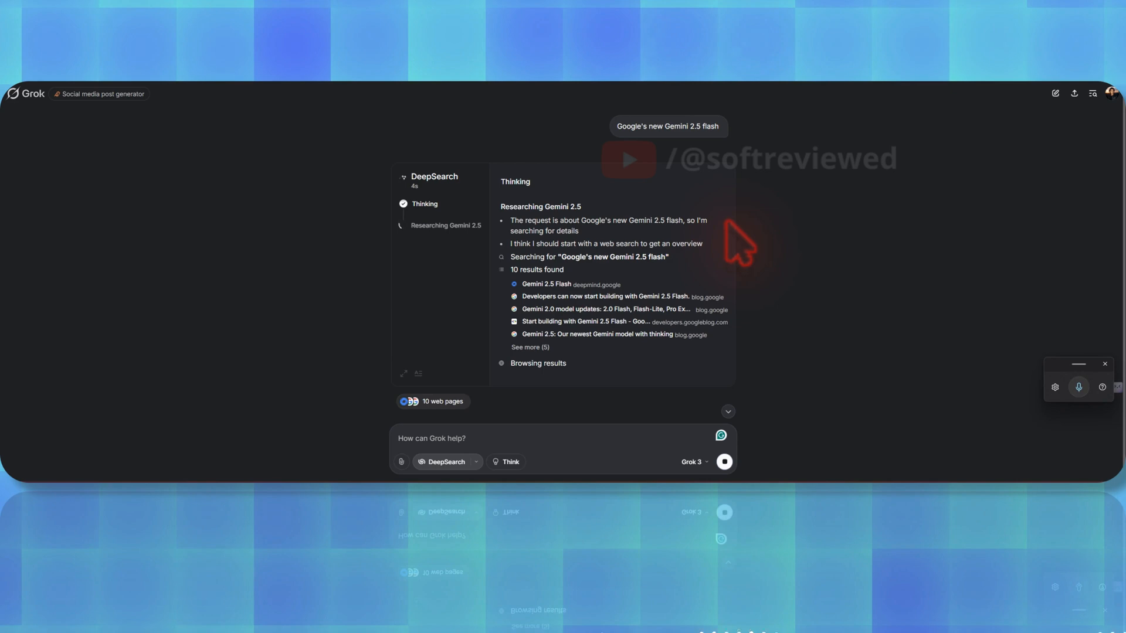
{"action": "scroll", "scroll_direction": "down", "scroll_amount": 3}
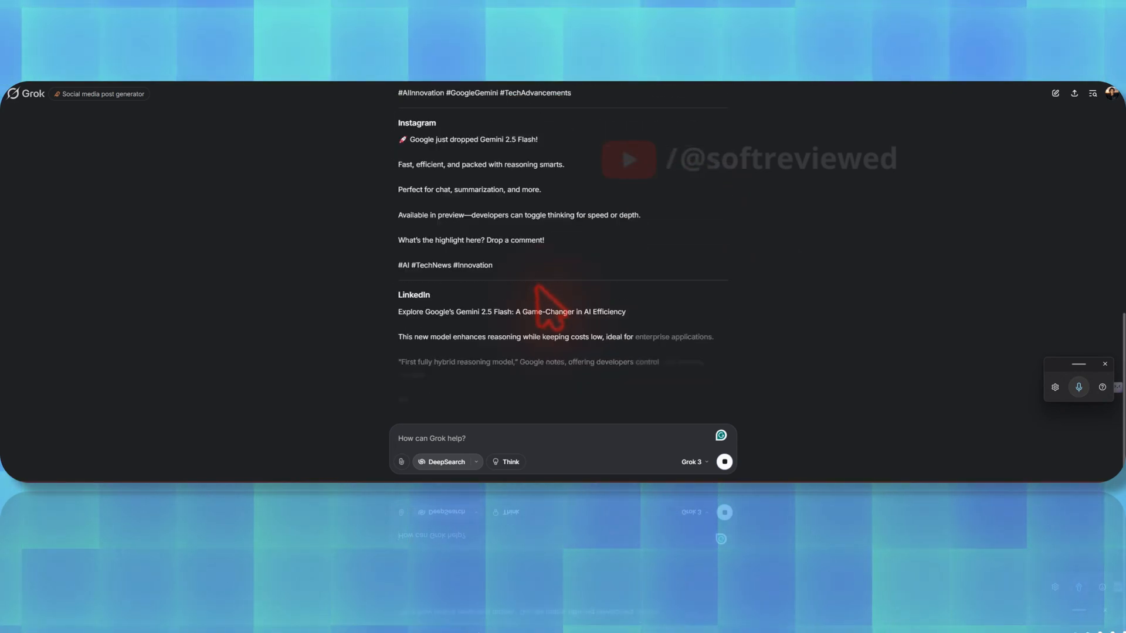
{"action": "scroll", "scroll_direction": "down", "scroll_amount": 3}
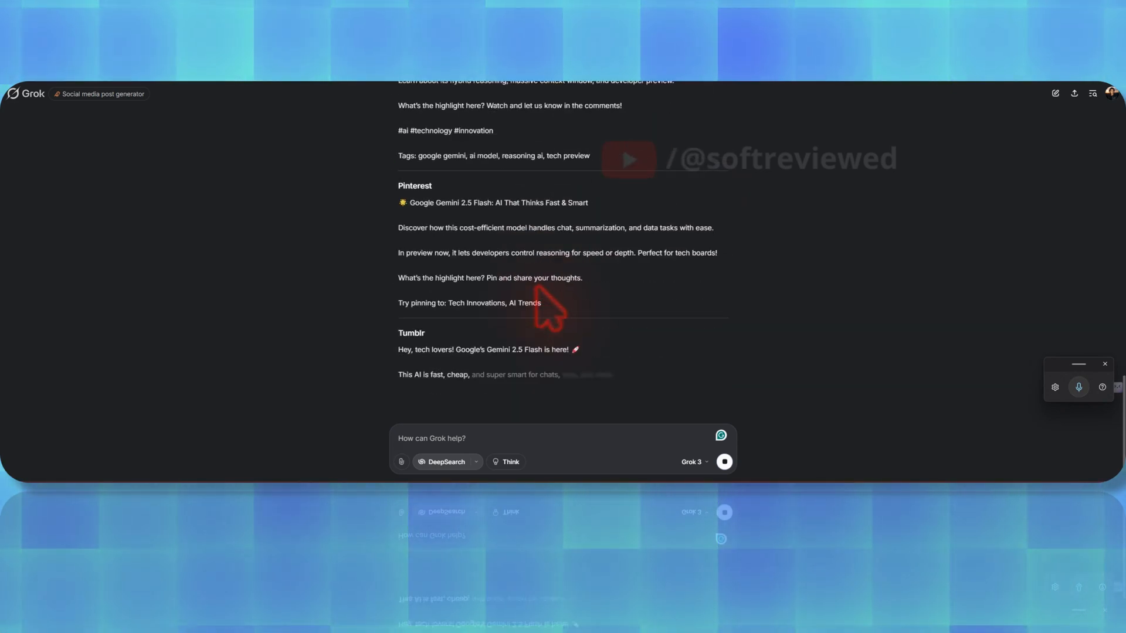
{"action": "scroll", "scroll_direction": "down", "scroll_amount": 3}
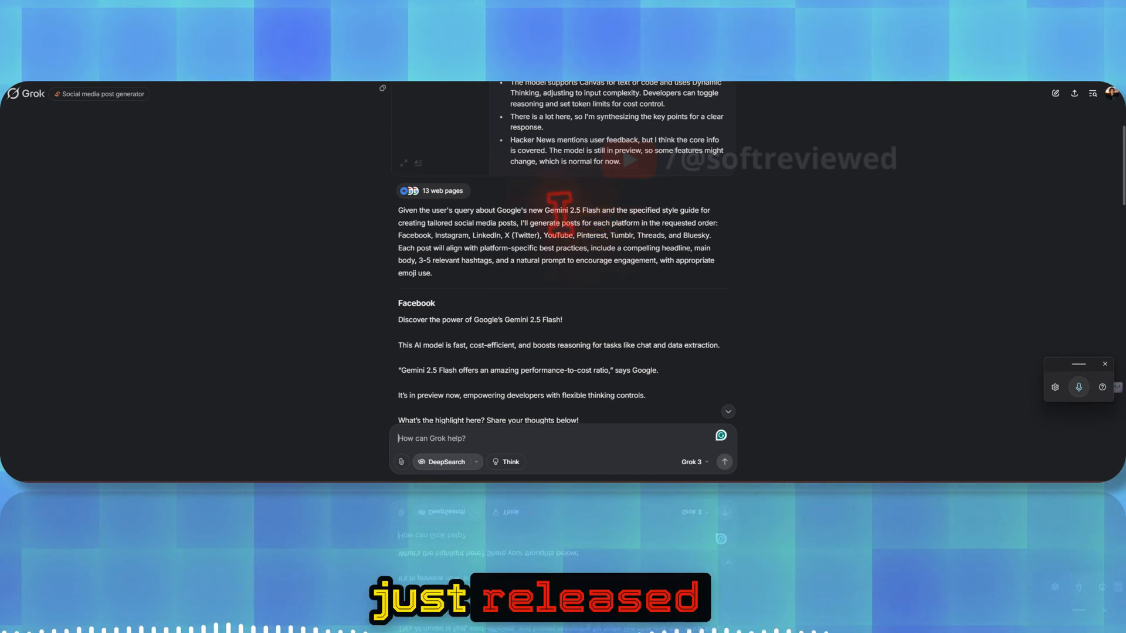
{"action": "scroll", "scroll_direction": "up", "scroll_amount": 3}
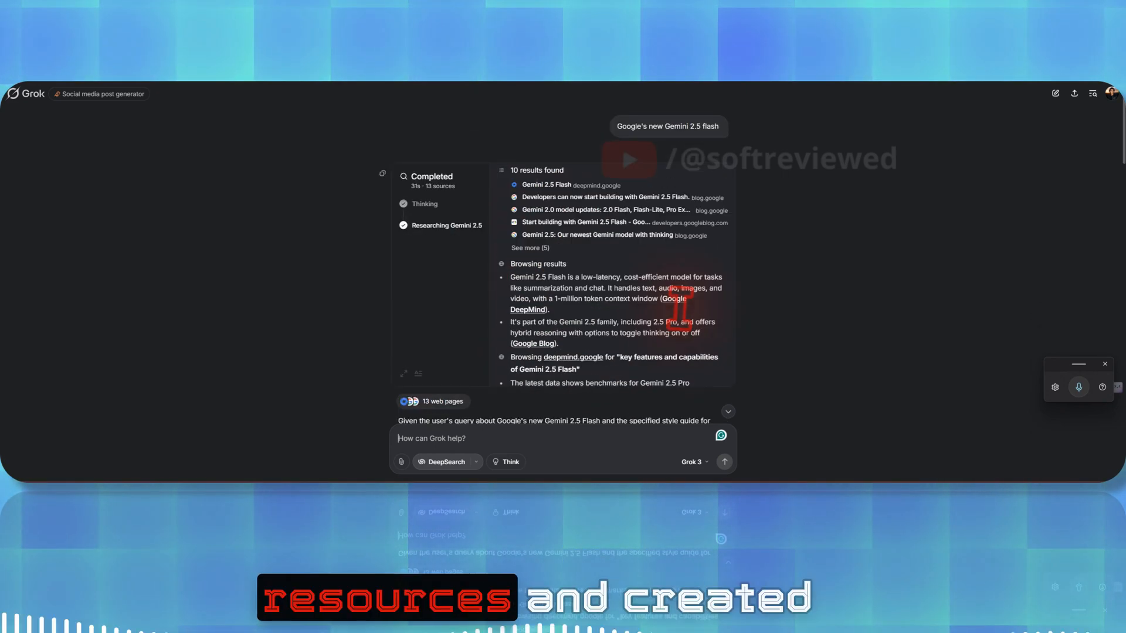
{"action": "scroll", "scroll_direction": "down", "scroll_amount": 3}
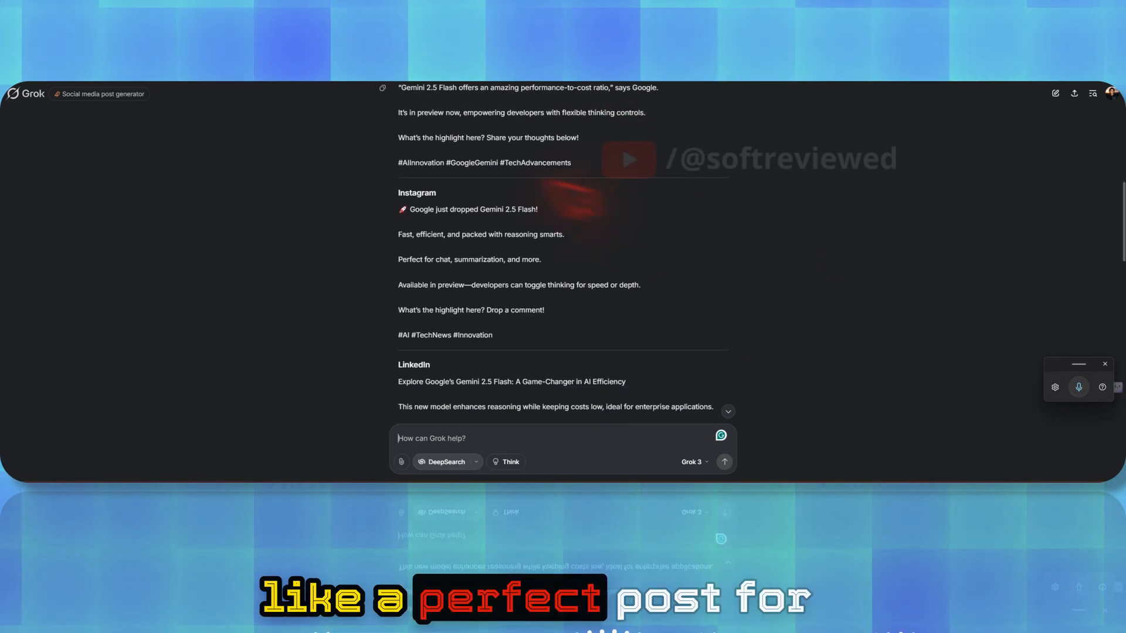
{"action": "scroll", "scroll_direction": "down", "scroll_amount": 3}
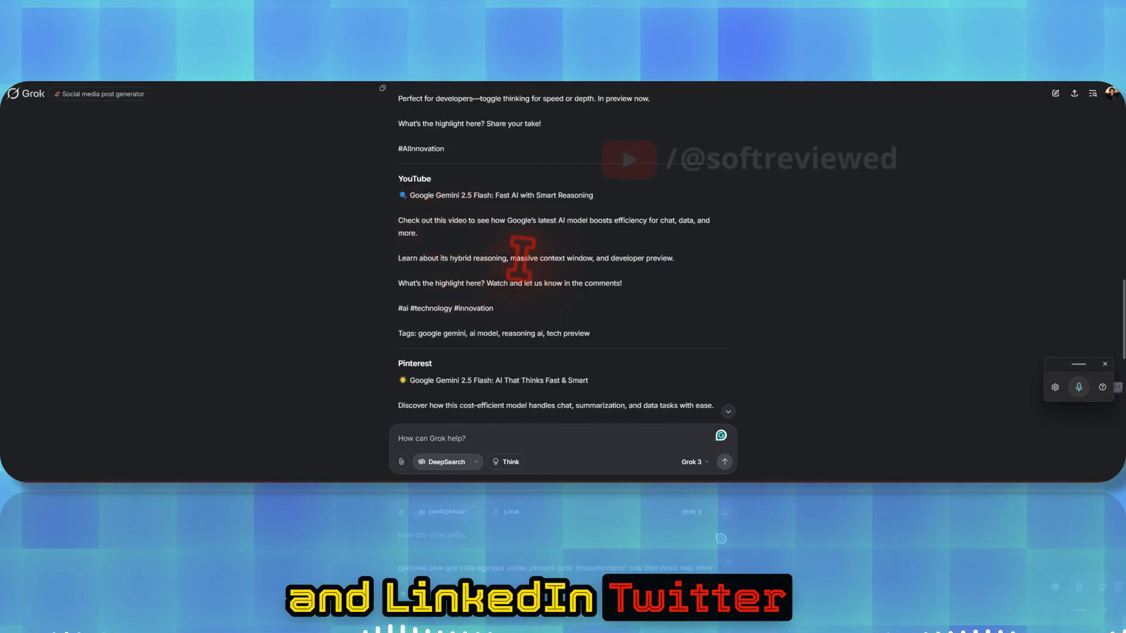
{"action": "scroll", "scroll_direction": "down", "scroll_amount": 3}
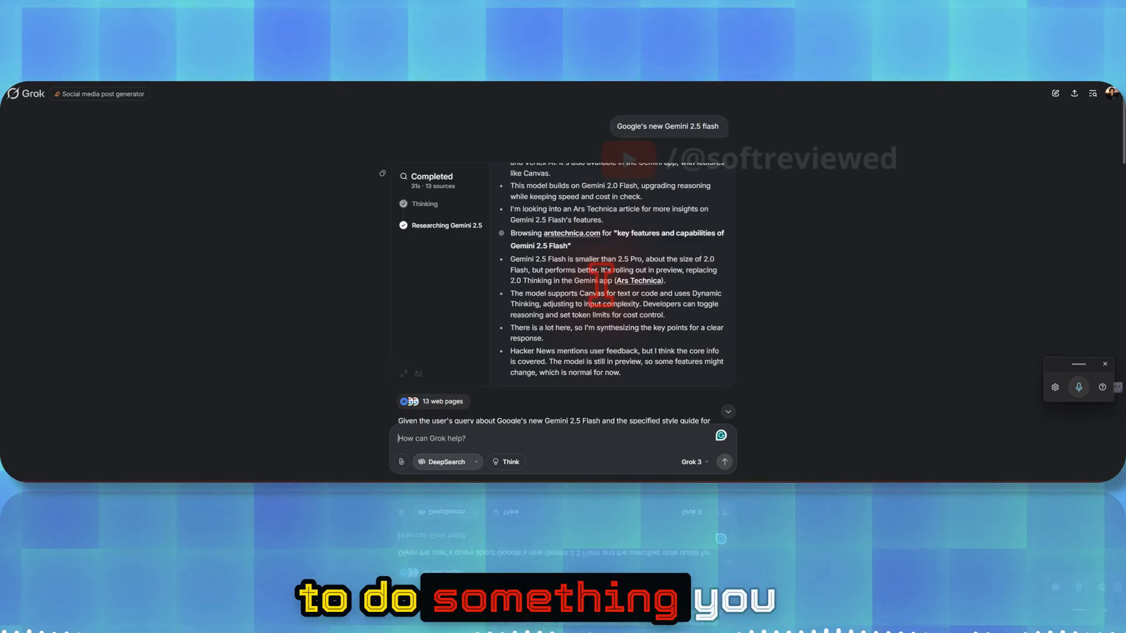
{"action": "mouse_move", "coordinate": [216, 226]}
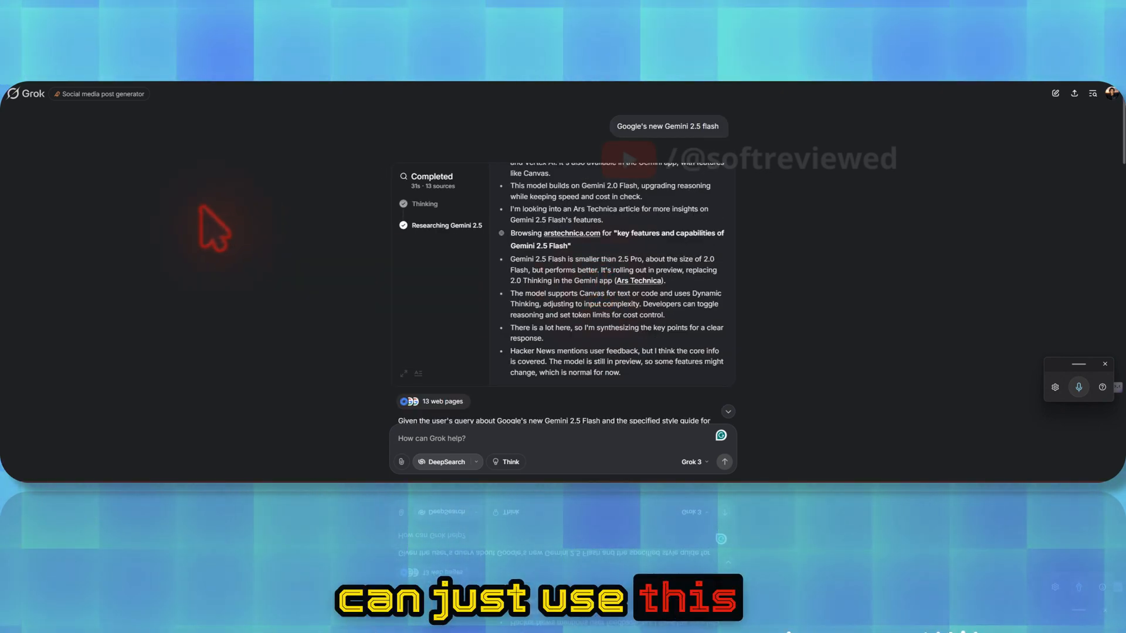